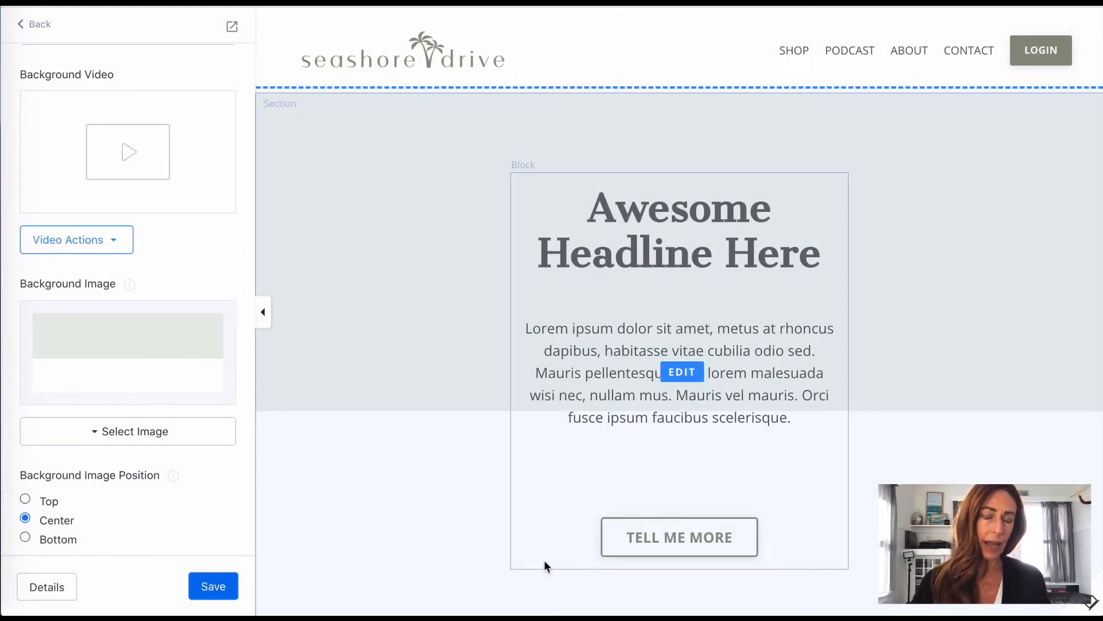
Step: Add a new Image block to the custom section beneath the headline text
scroll(down, 3)
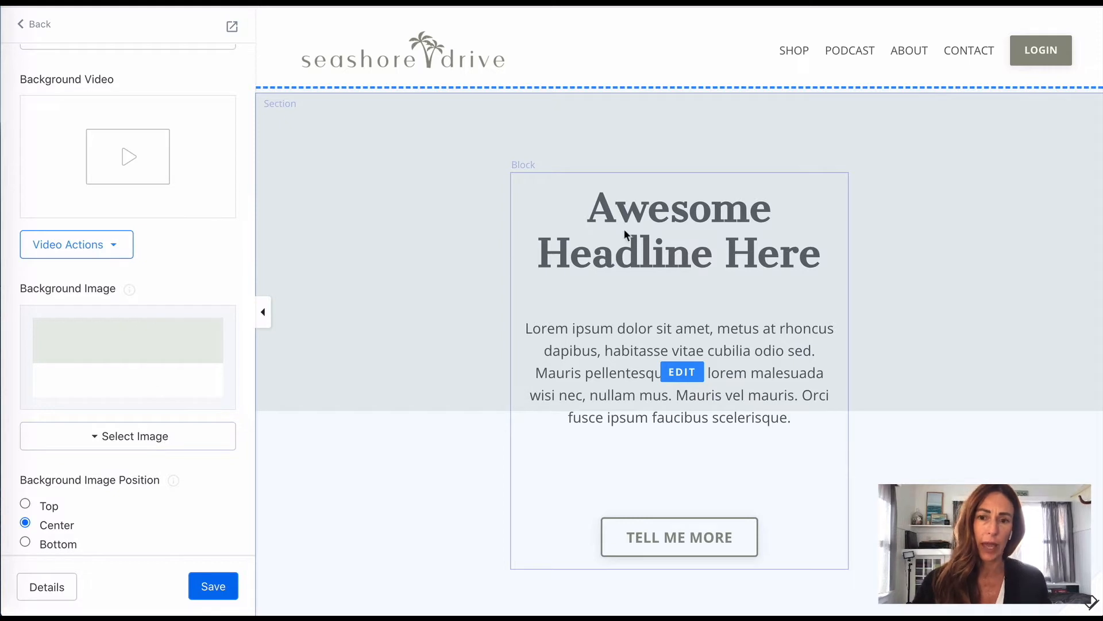
mouse_move(391, 282)
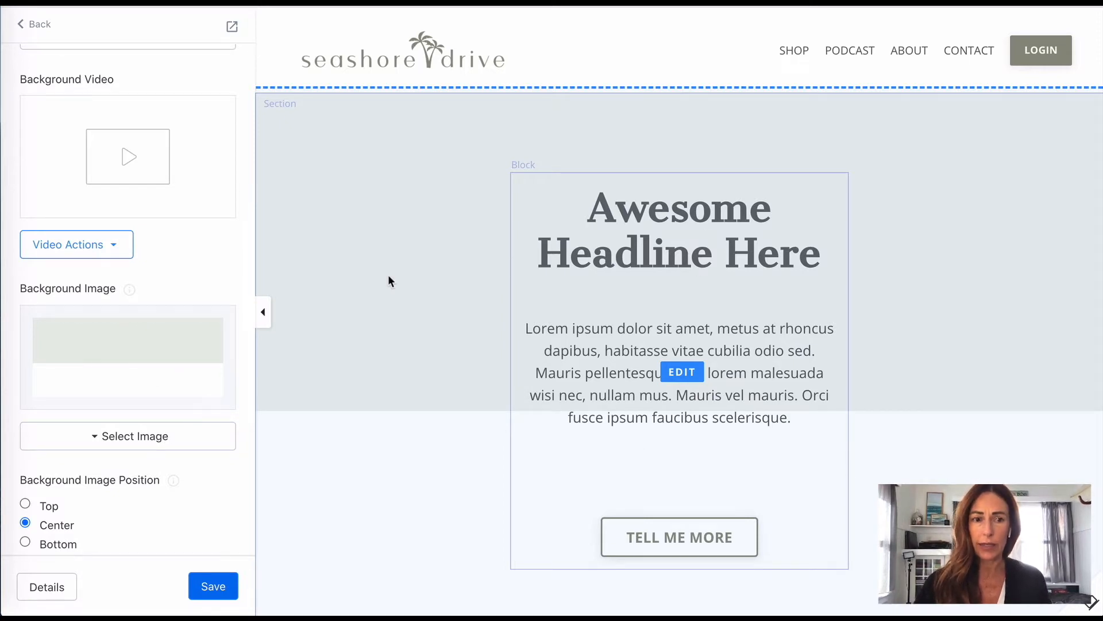
scroll(up, 3)
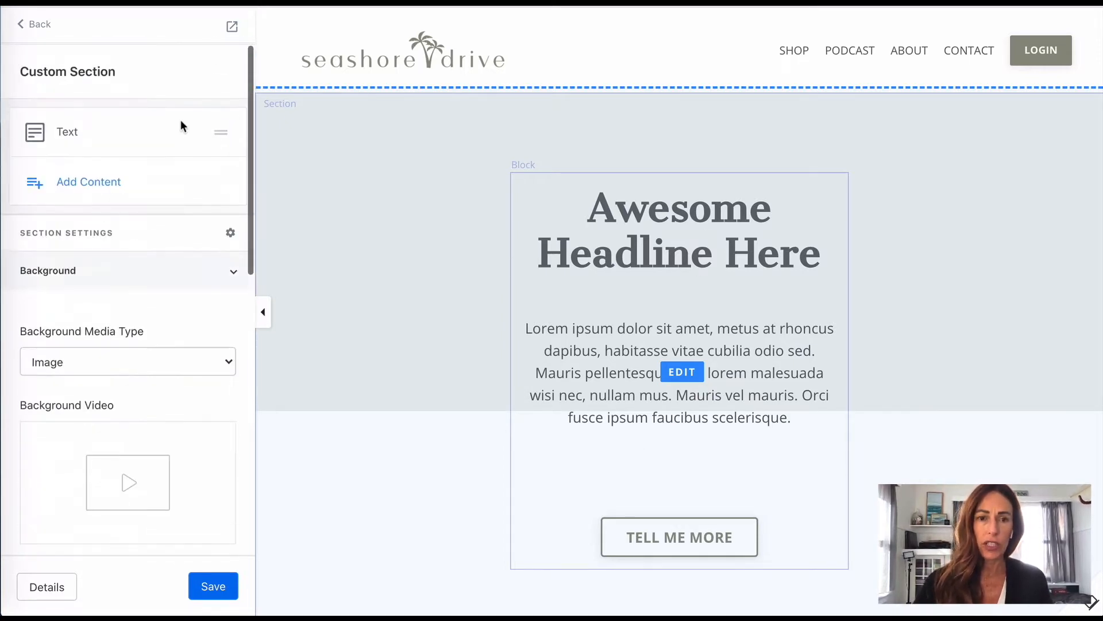
mouse_move(393, 550)
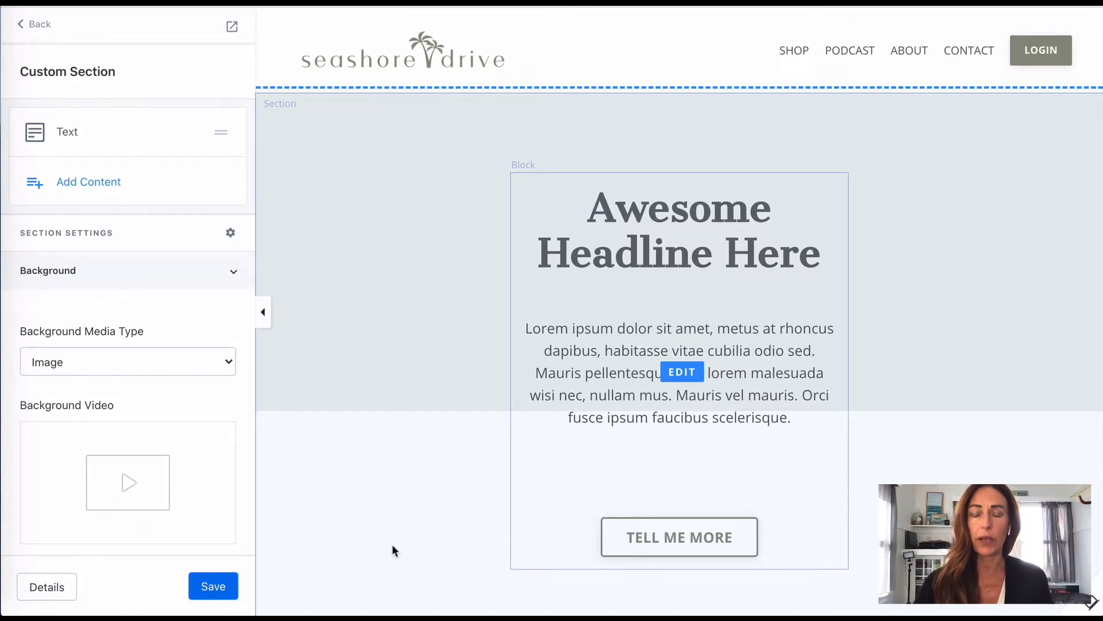
mouse_move(377, 338)
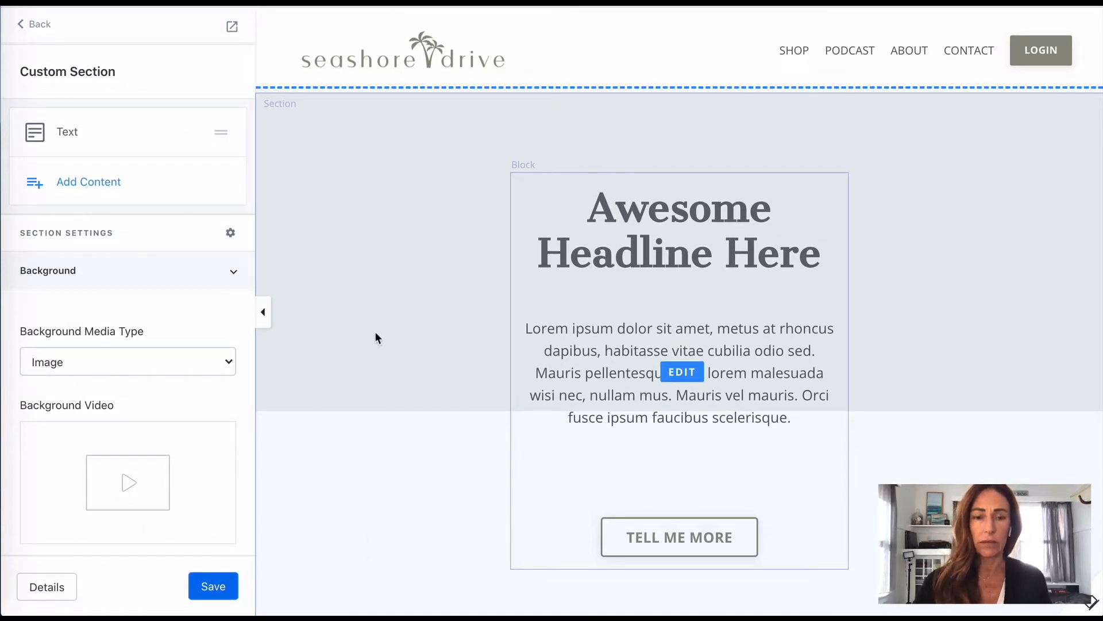
mouse_move(386, 263)
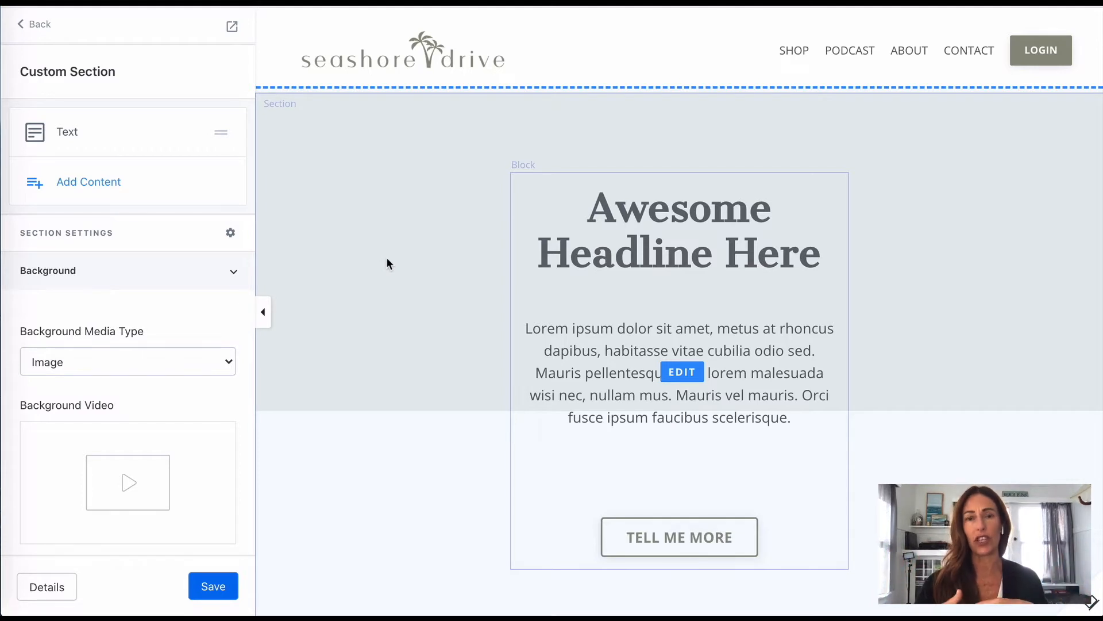
mouse_move(378, 252)
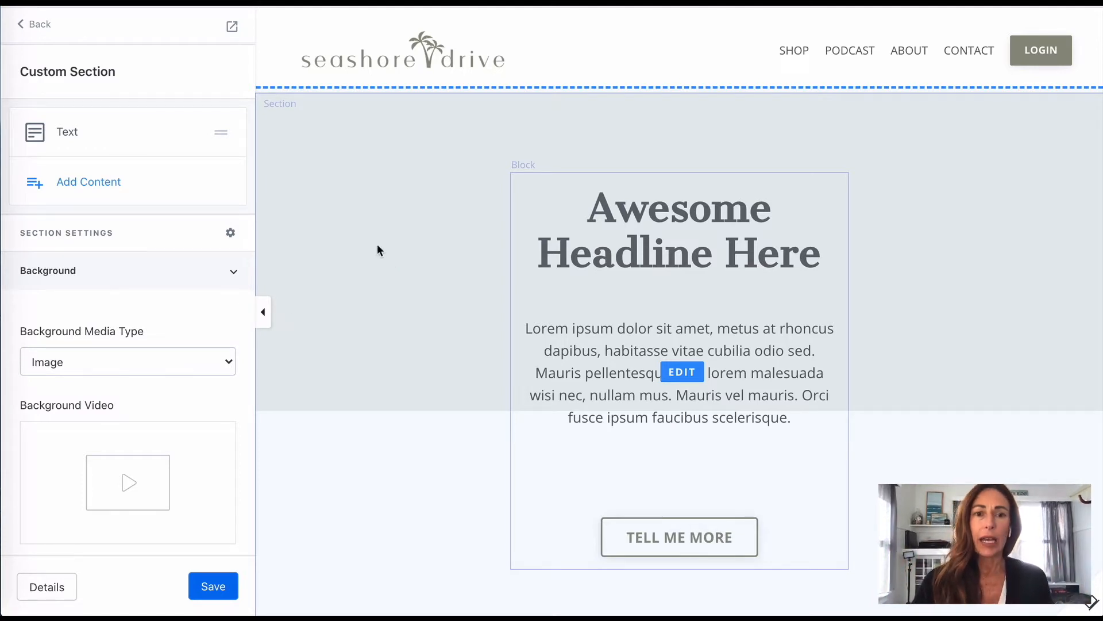
mouse_move(312, 153)
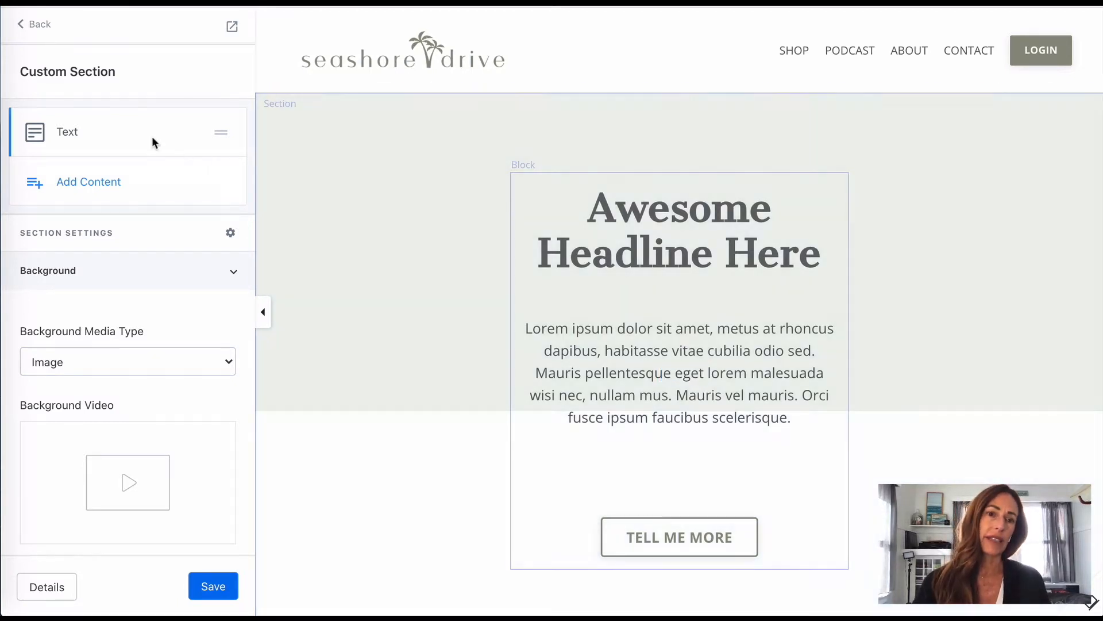
mouse_move(67, 132)
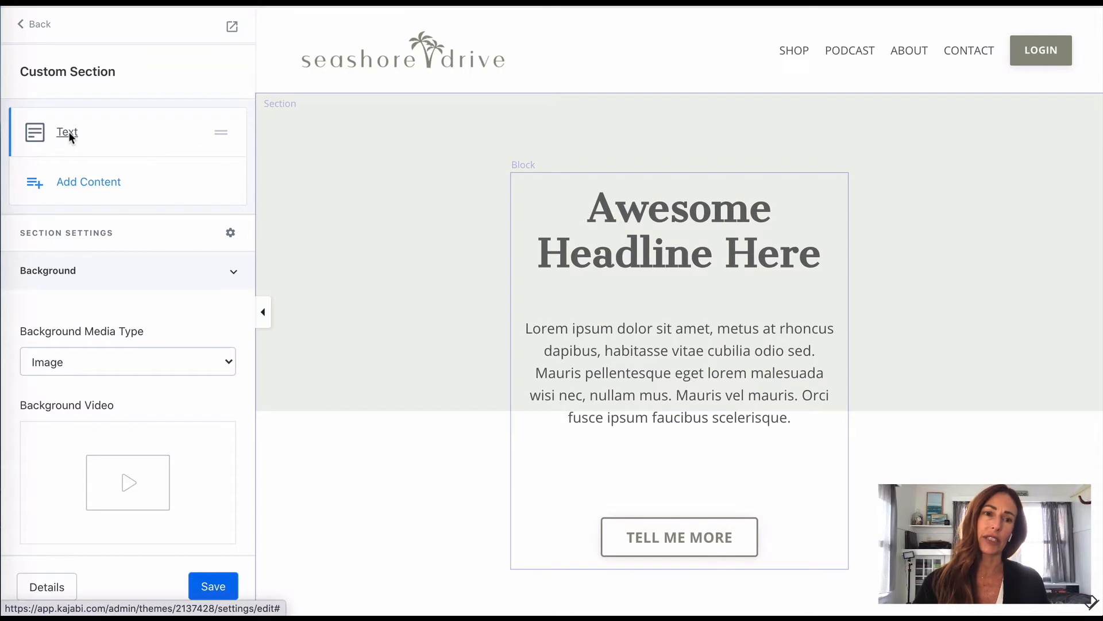
mouse_move(70, 195)
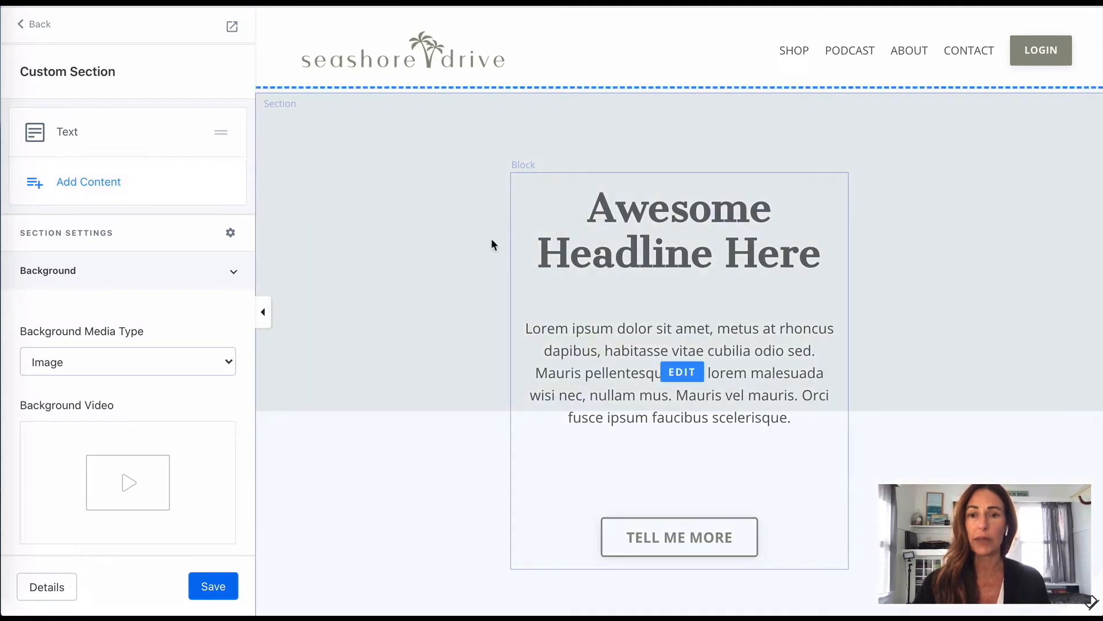
click(678, 250)
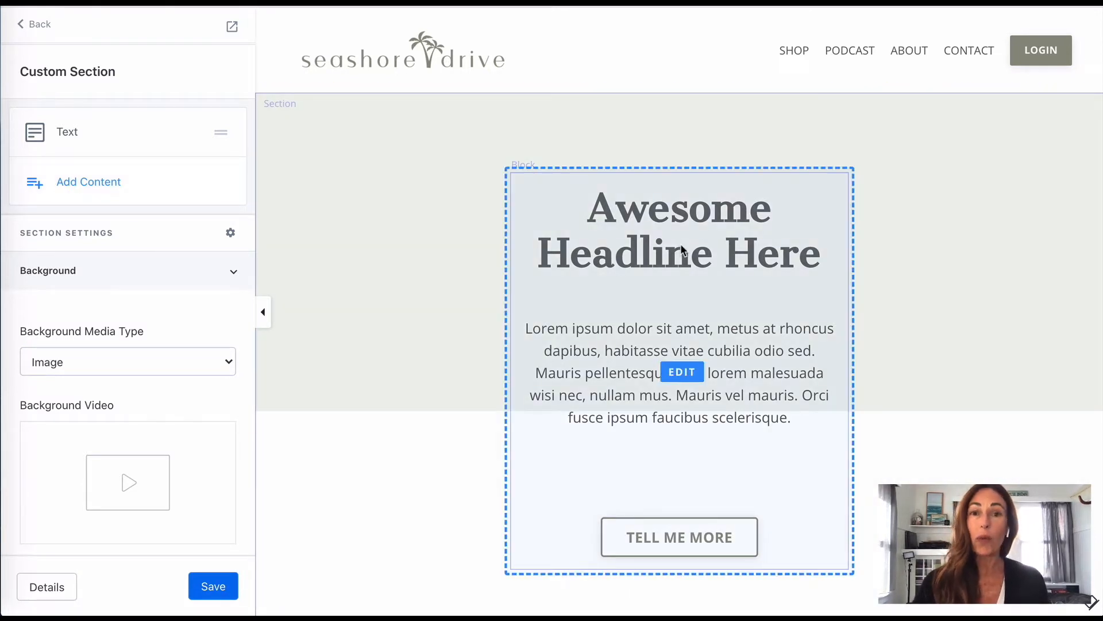
click(355, 195)
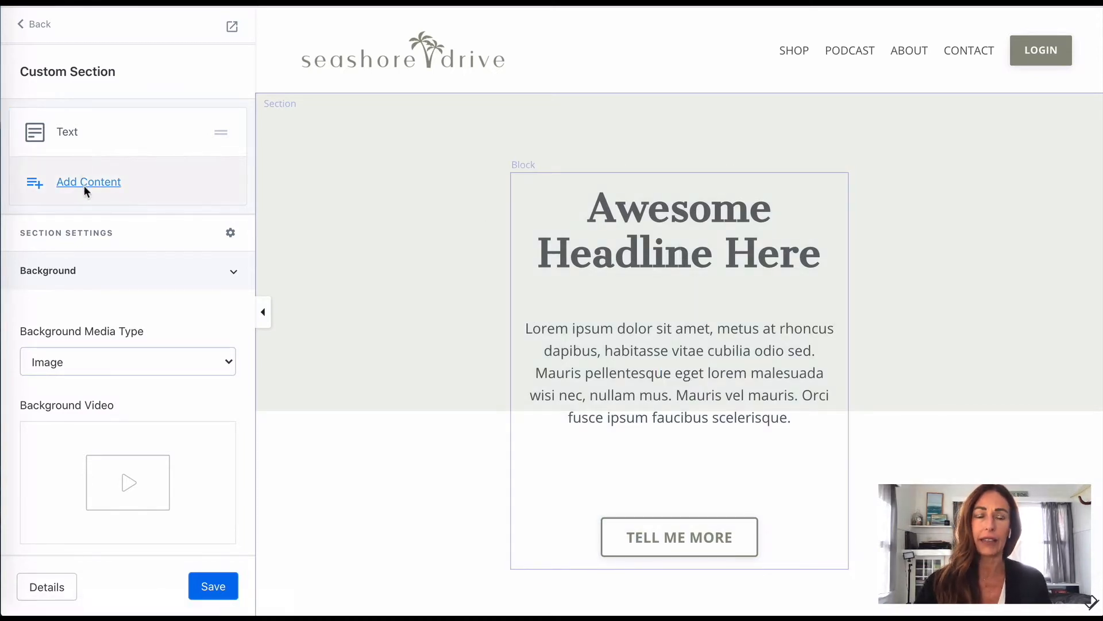
click(88, 182)
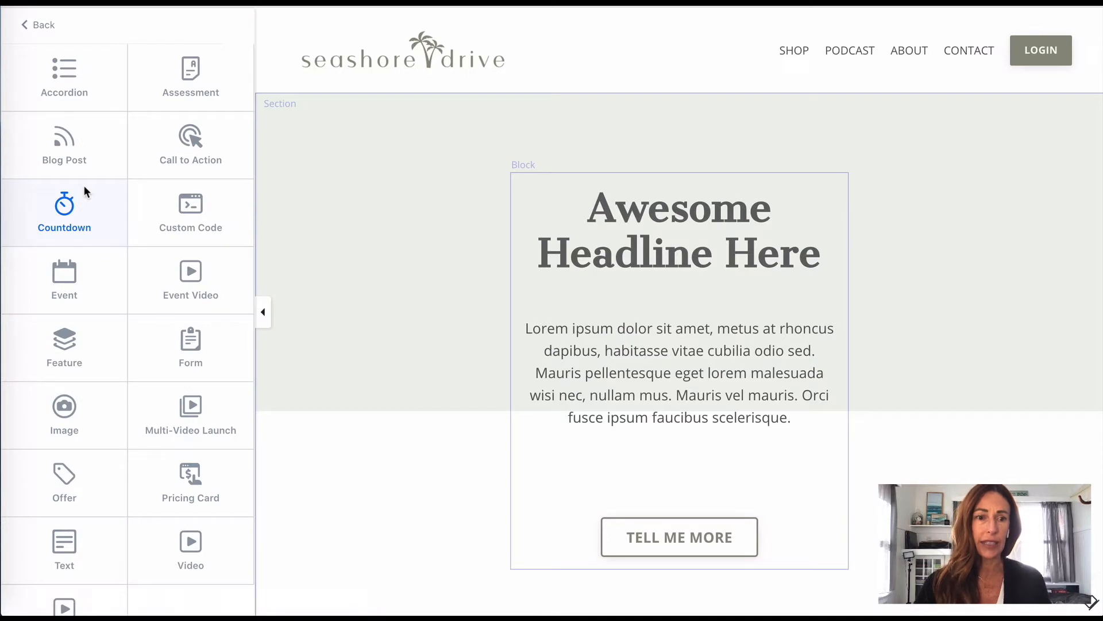
mouse_move(65, 415)
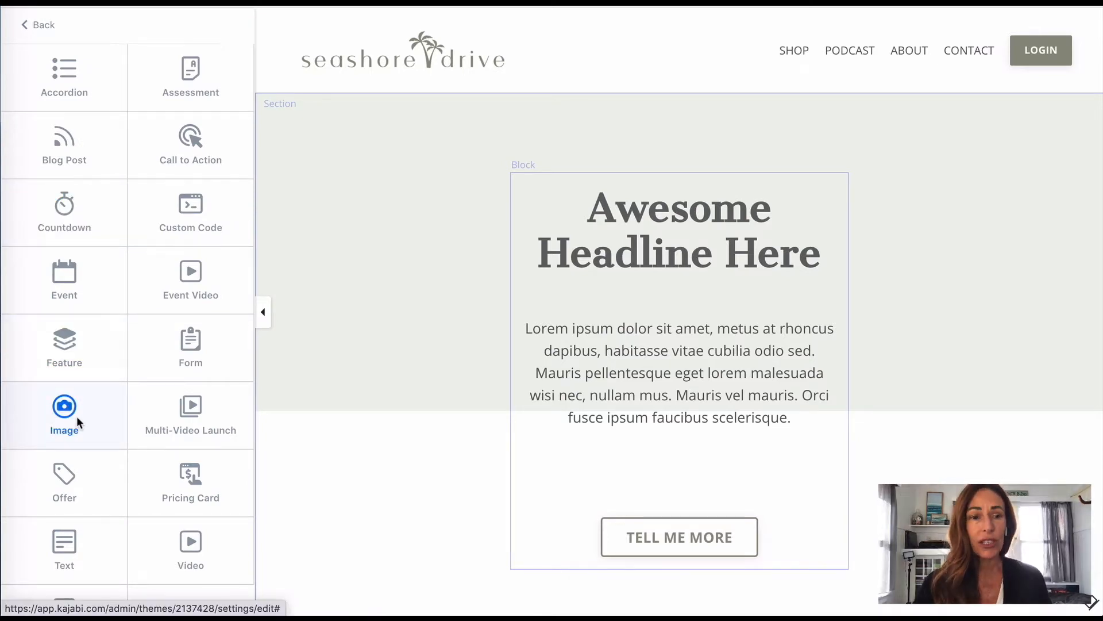
click(64, 415)
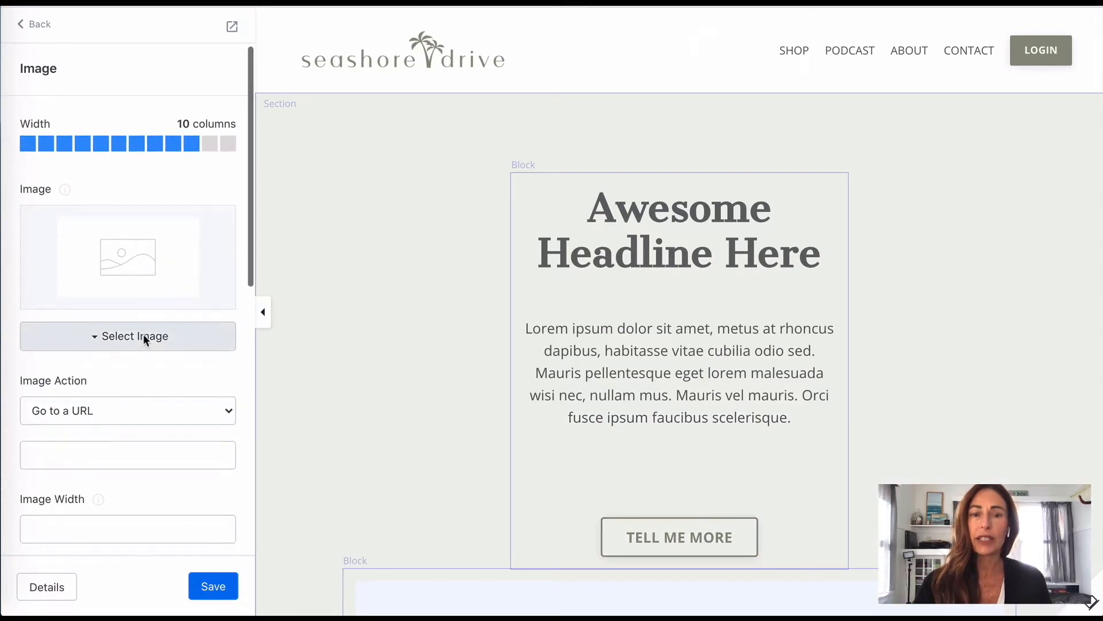
Step: Choose to supply the image by uploading a new file
click(128, 335)
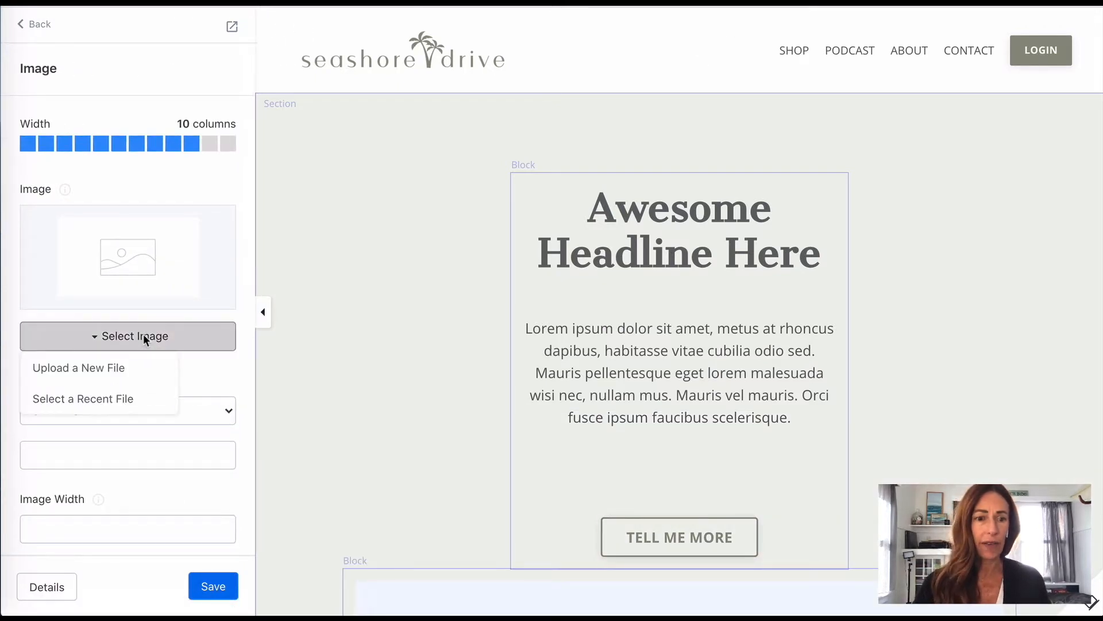
click(78, 368)
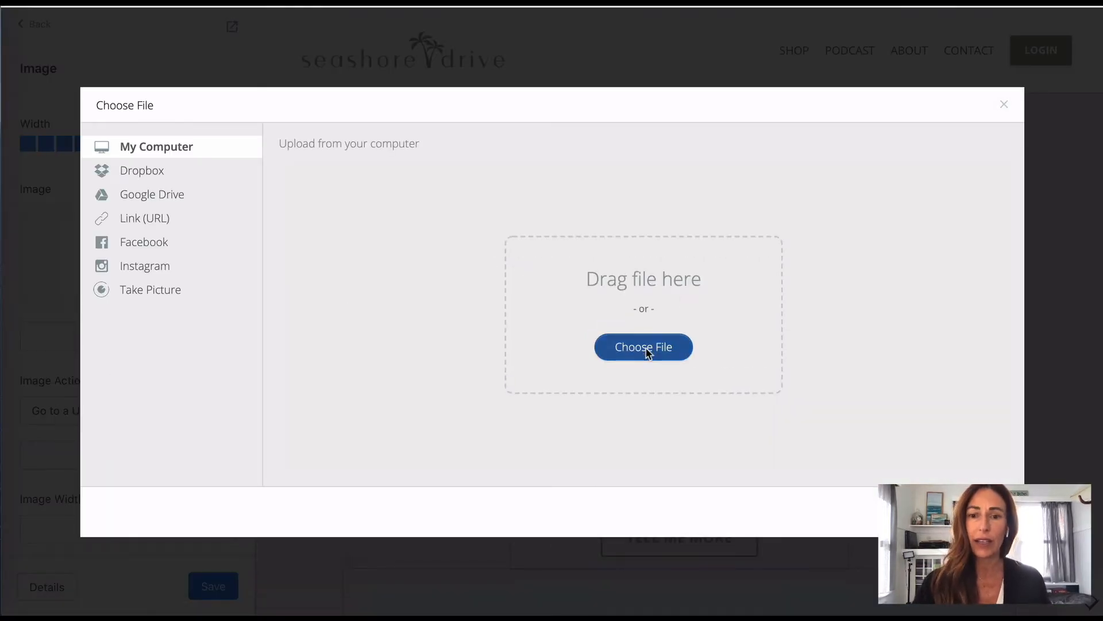
Step: Upload Photo Templates (7).png from Downloads into the image block and dismiss the confirmation
click(642, 346)
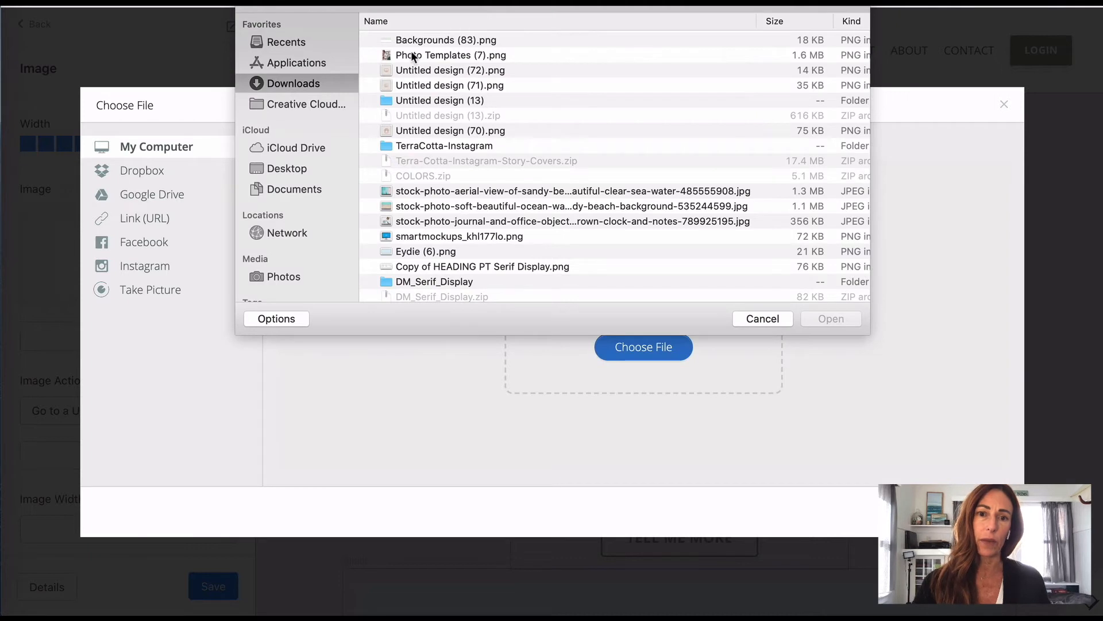
click(451, 55)
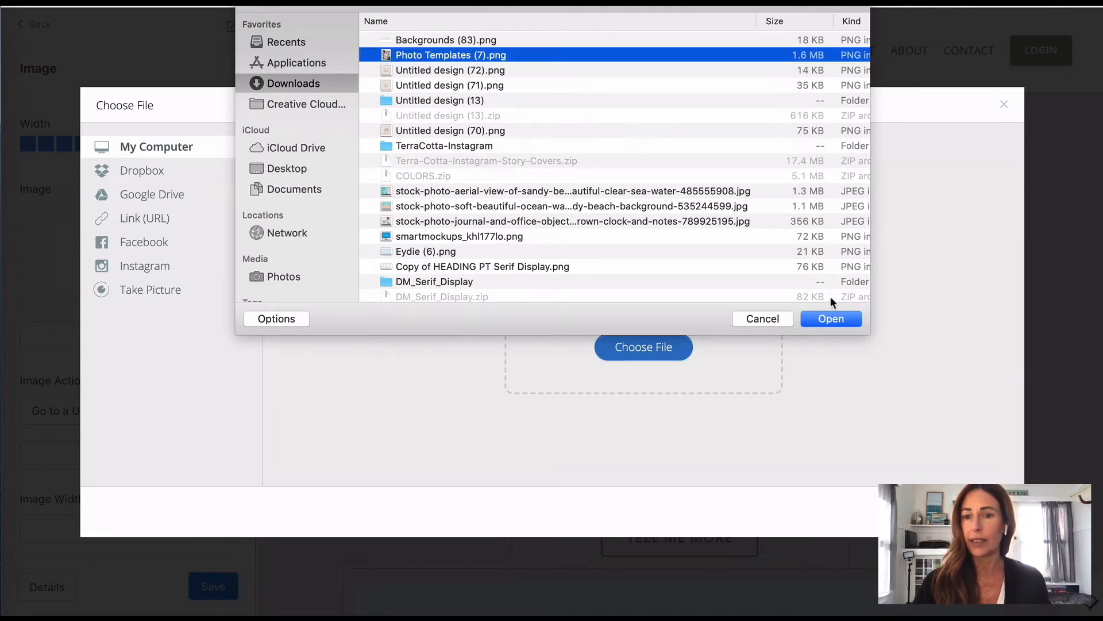
click(830, 318)
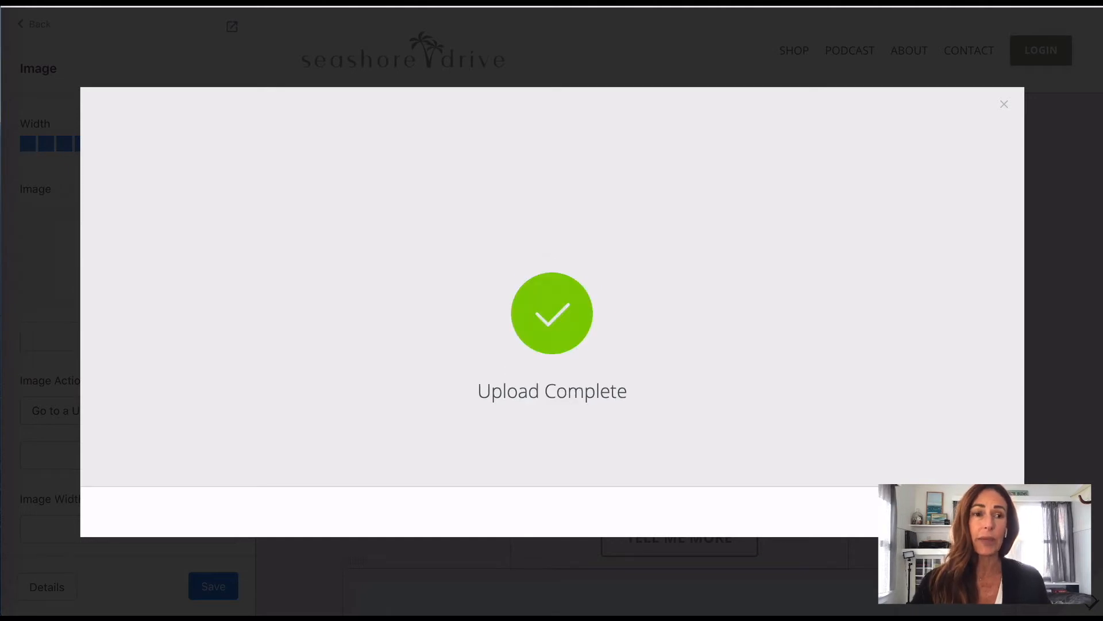
click(1003, 105)
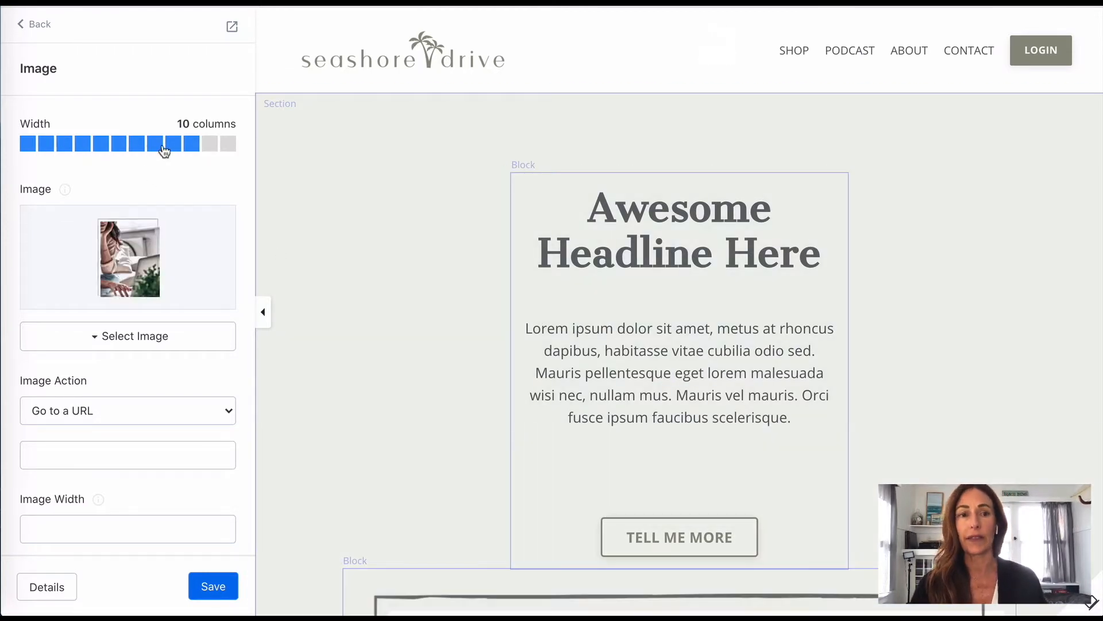
mouse_move(188, 153)
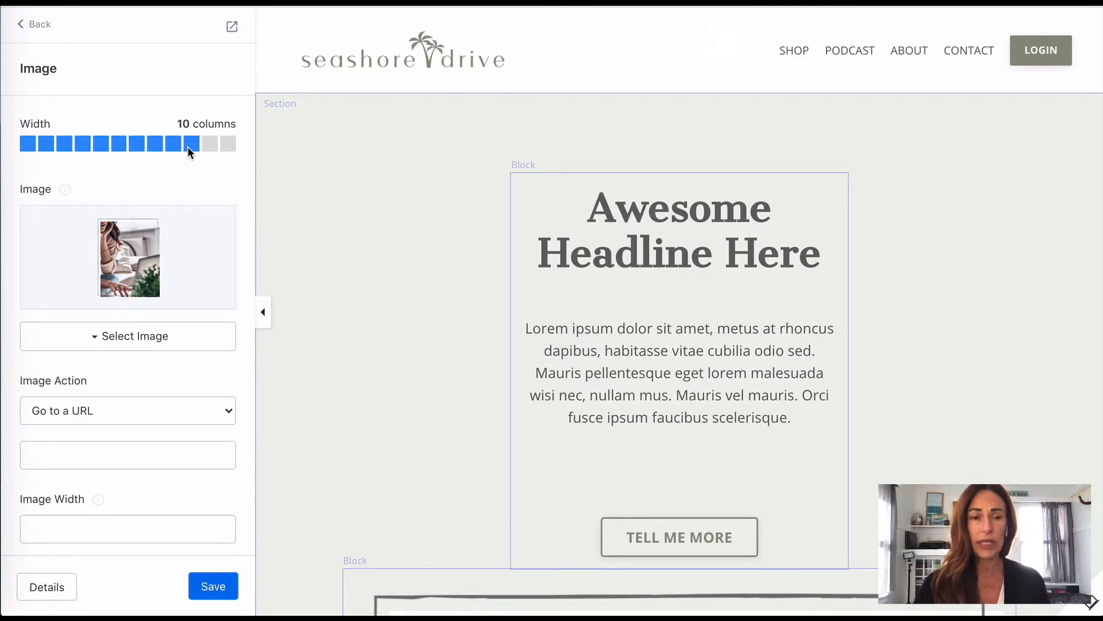
mouse_move(411, 293)
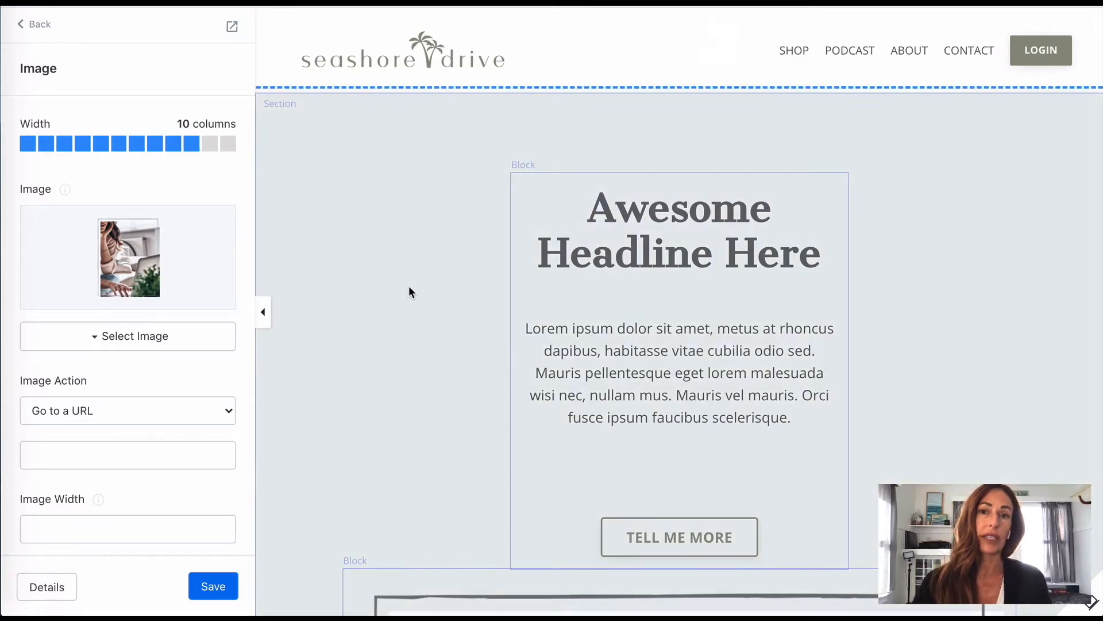
Step: Set the image block's width to five columns so the photo sits left of the headline
scroll(down, 3)
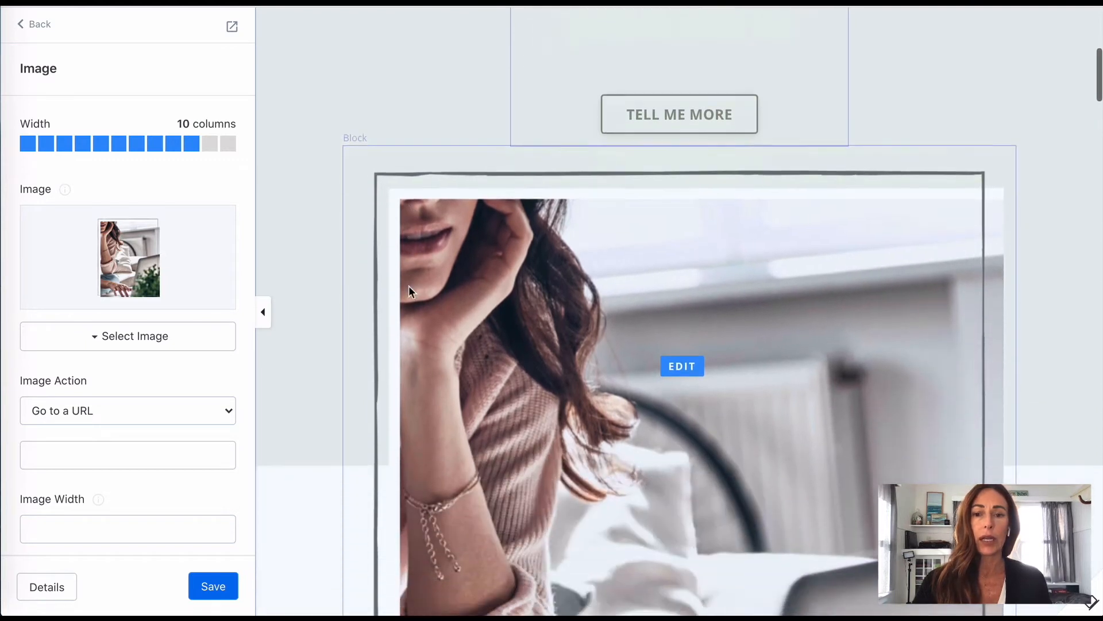
scroll(down, 3)
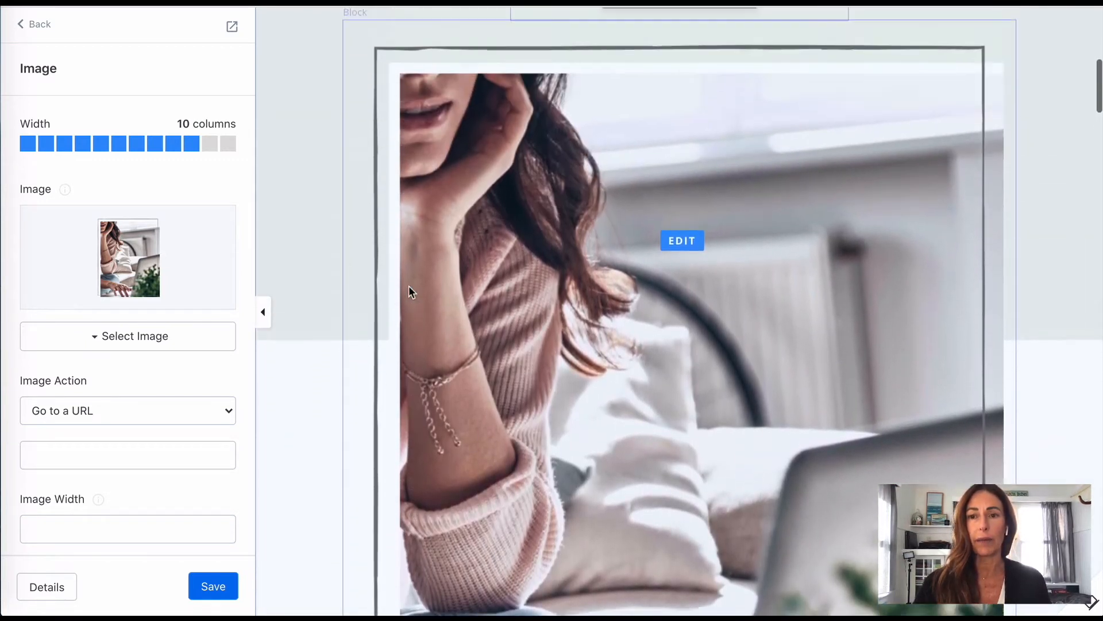
scroll(up, 3)
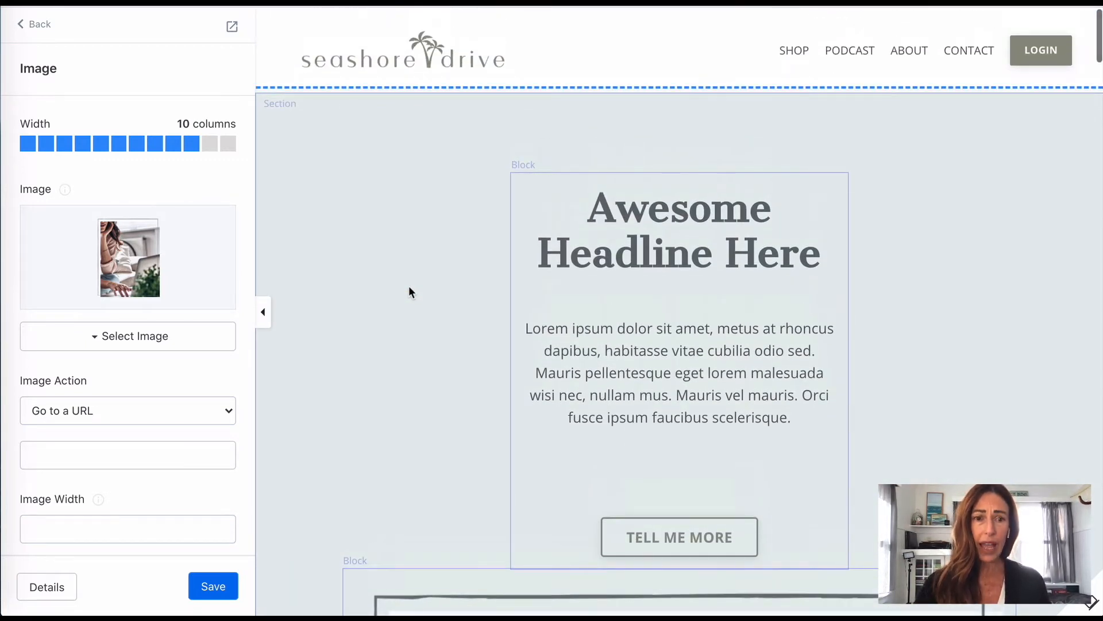
mouse_move(365, 313)
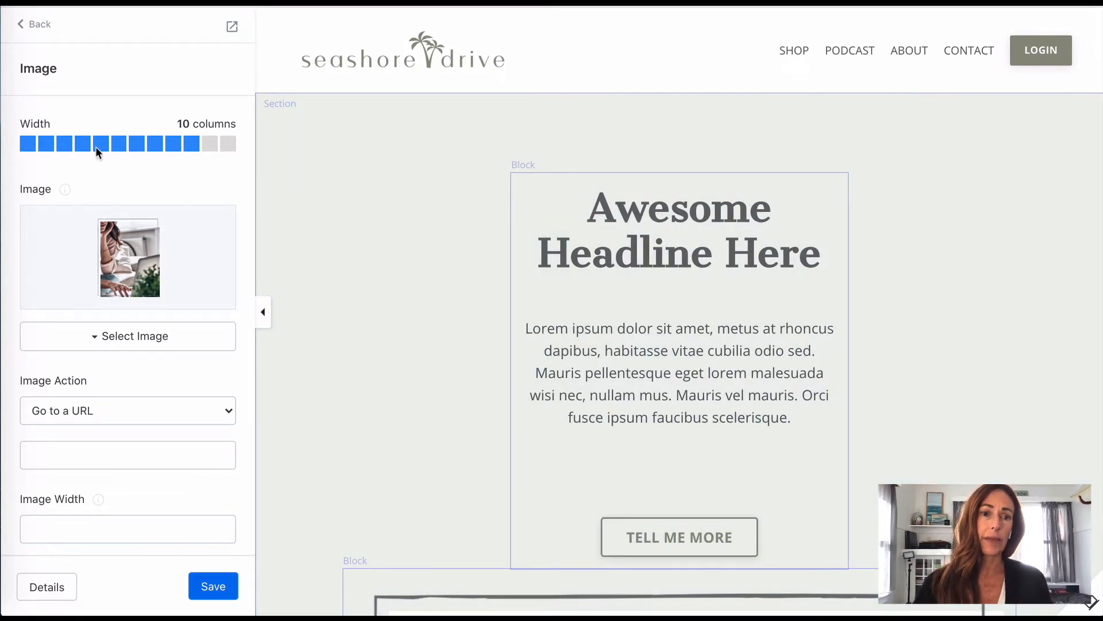
click(100, 144)
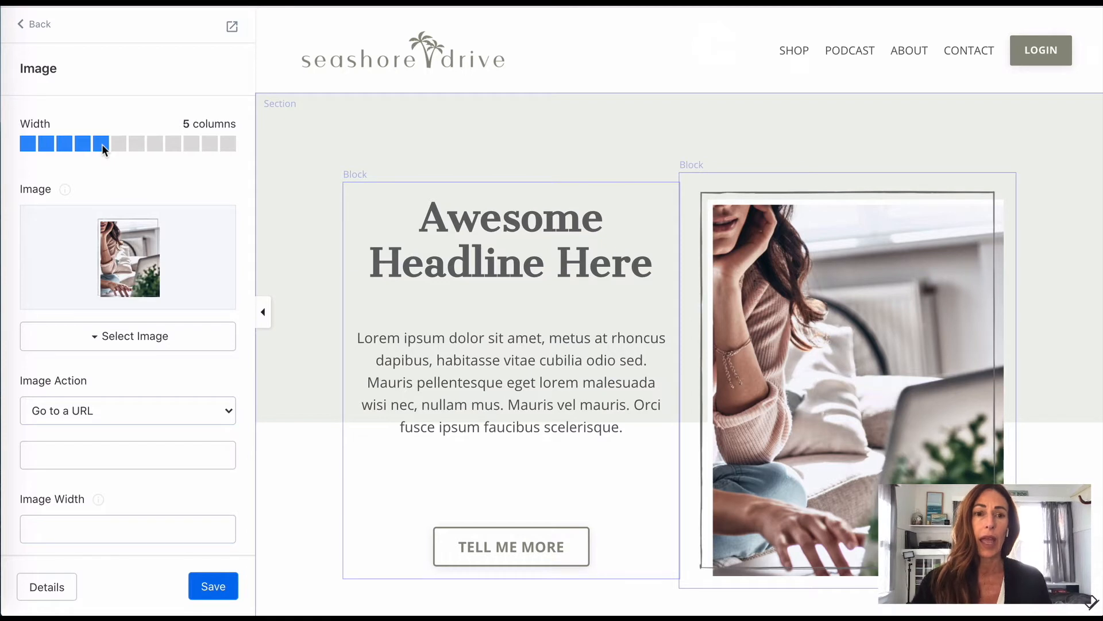
mouse_move(281, 216)
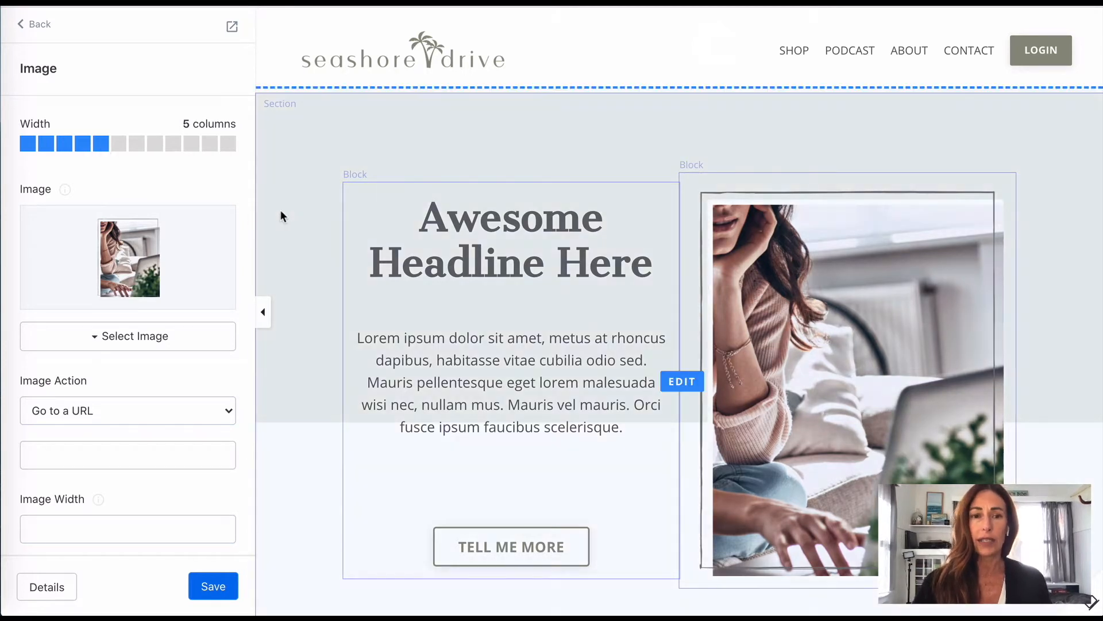
mouse_move(312, 167)
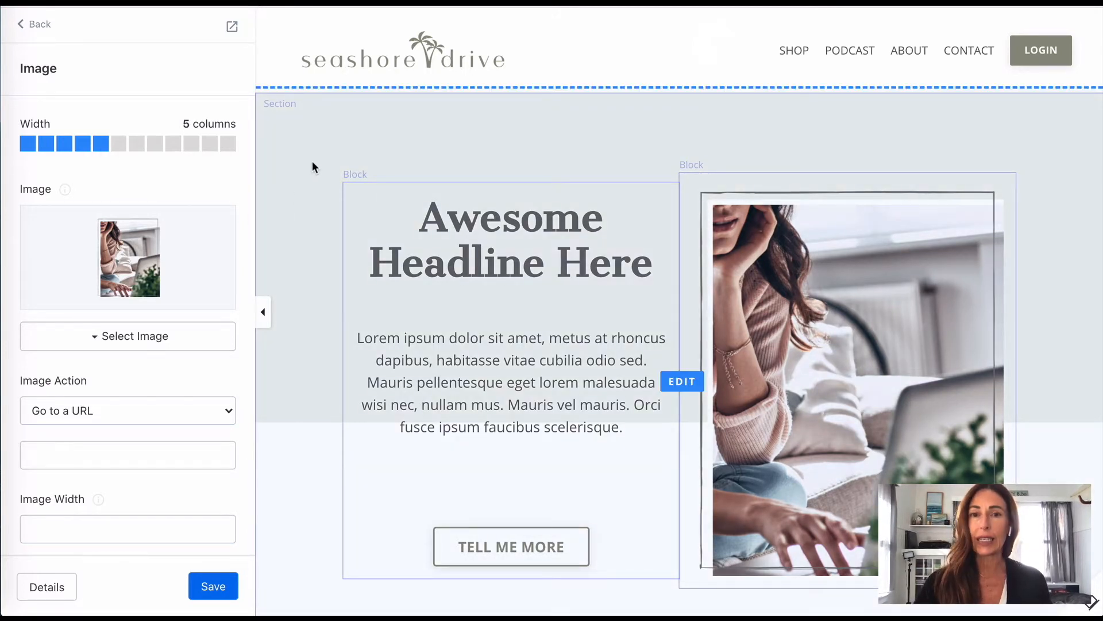
scroll(down, 3)
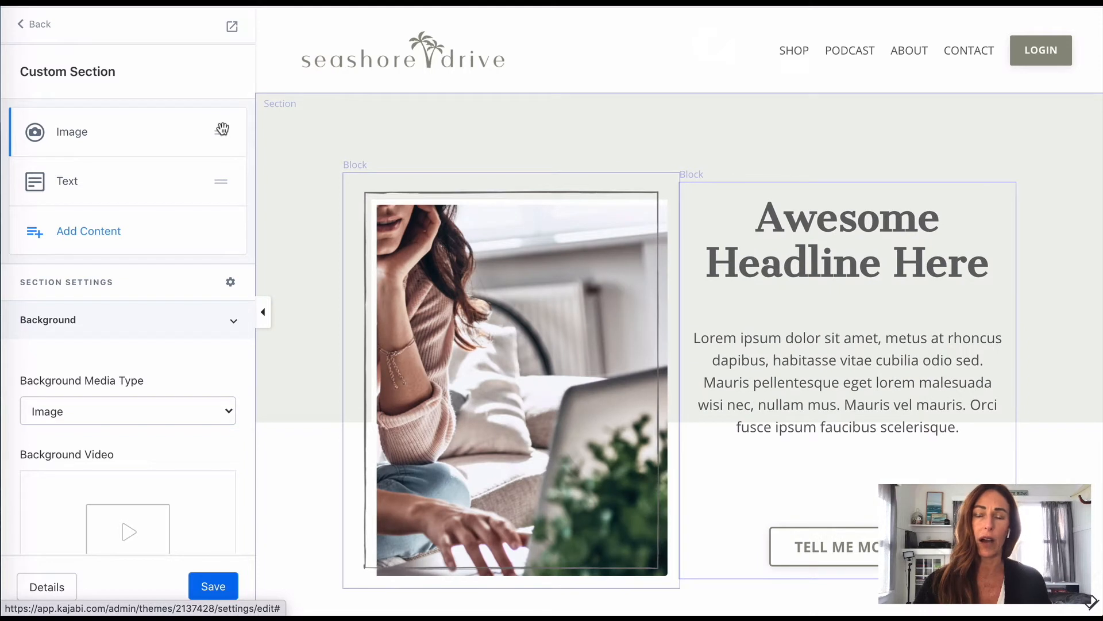
mouse_move(337, 237)
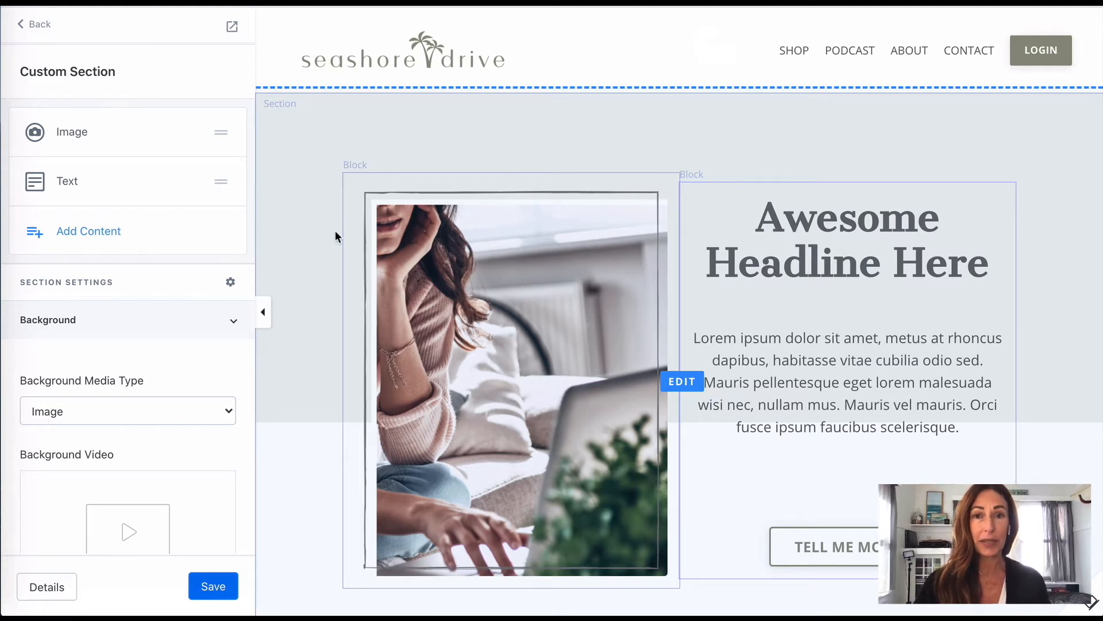
Step: Save the custom section with the photo and headline side by side
click(213, 585)
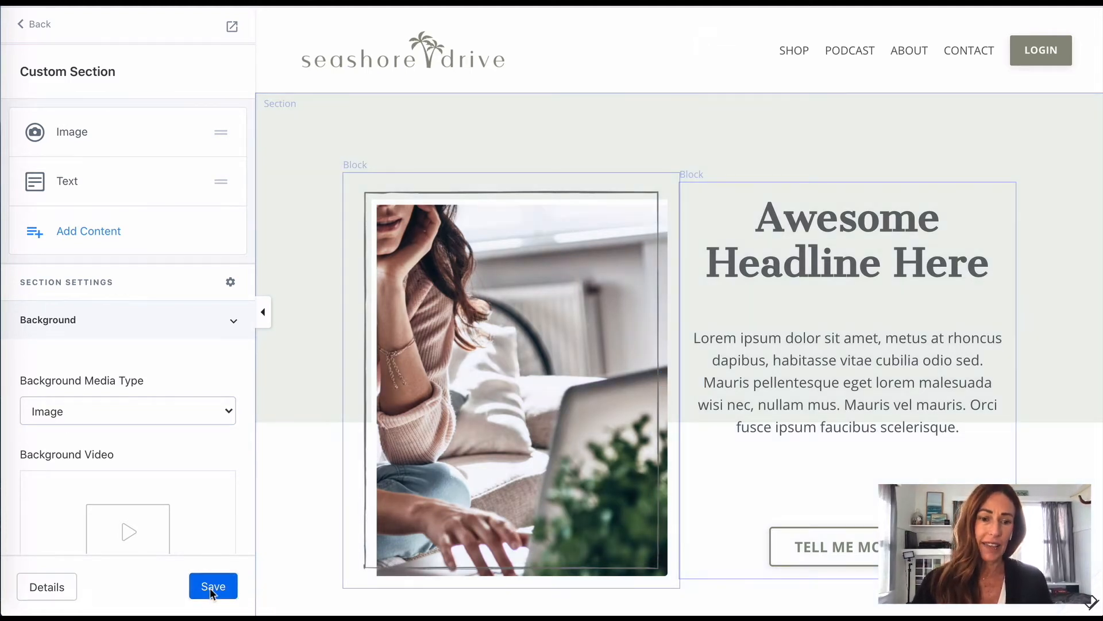
click(212, 586)
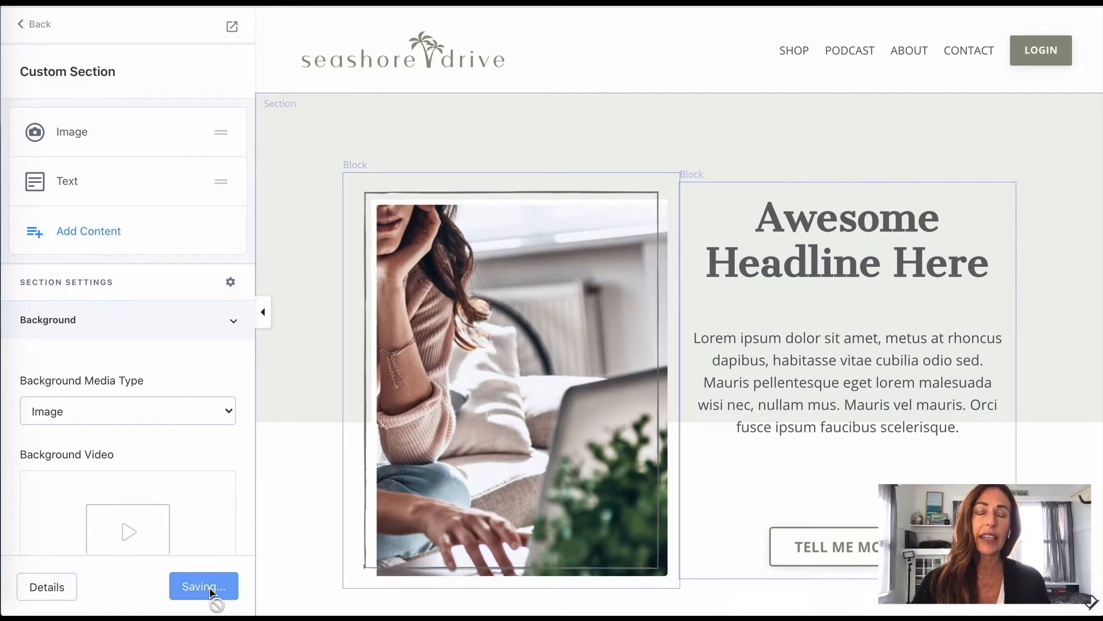
click(204, 586)
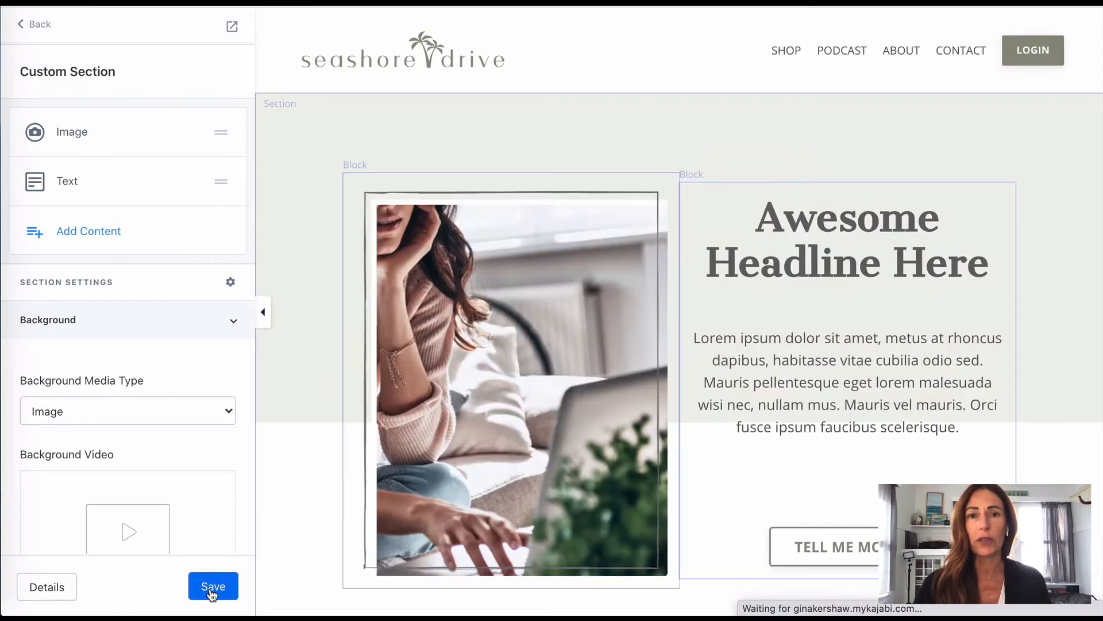
click(213, 586)
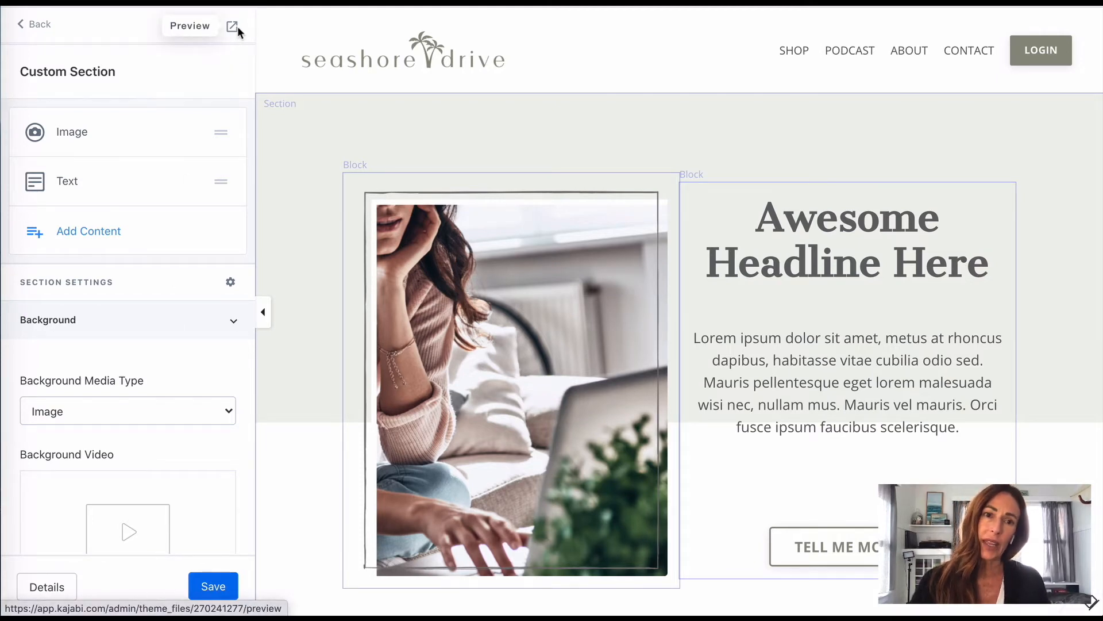
Step: Preview the live page and scroll through the framed photo and headline layout
click(232, 25)
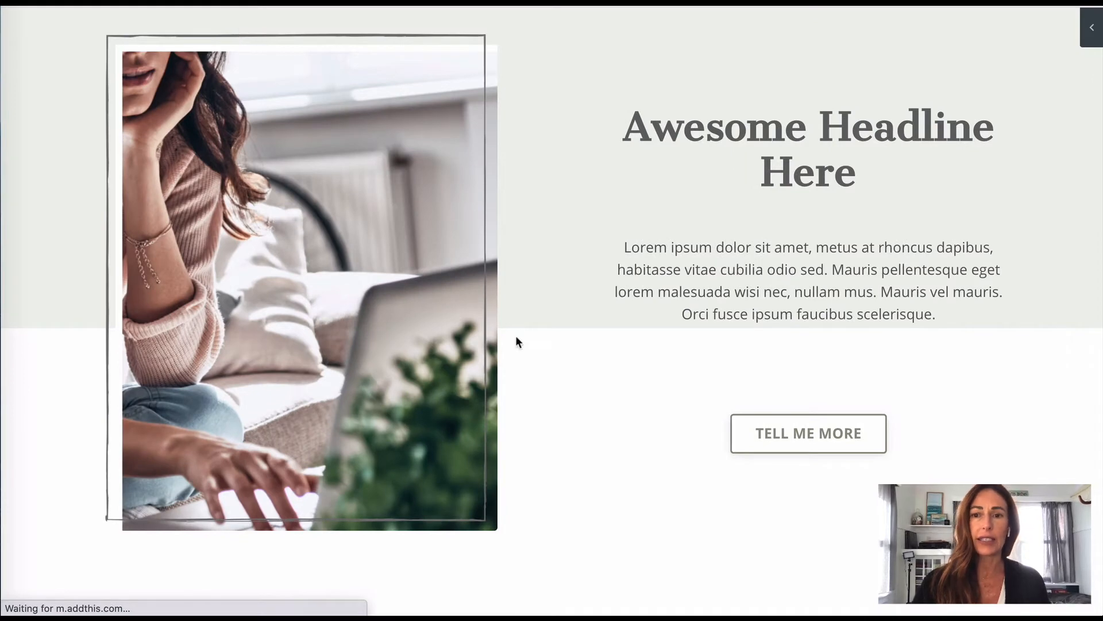
scroll(down, 3)
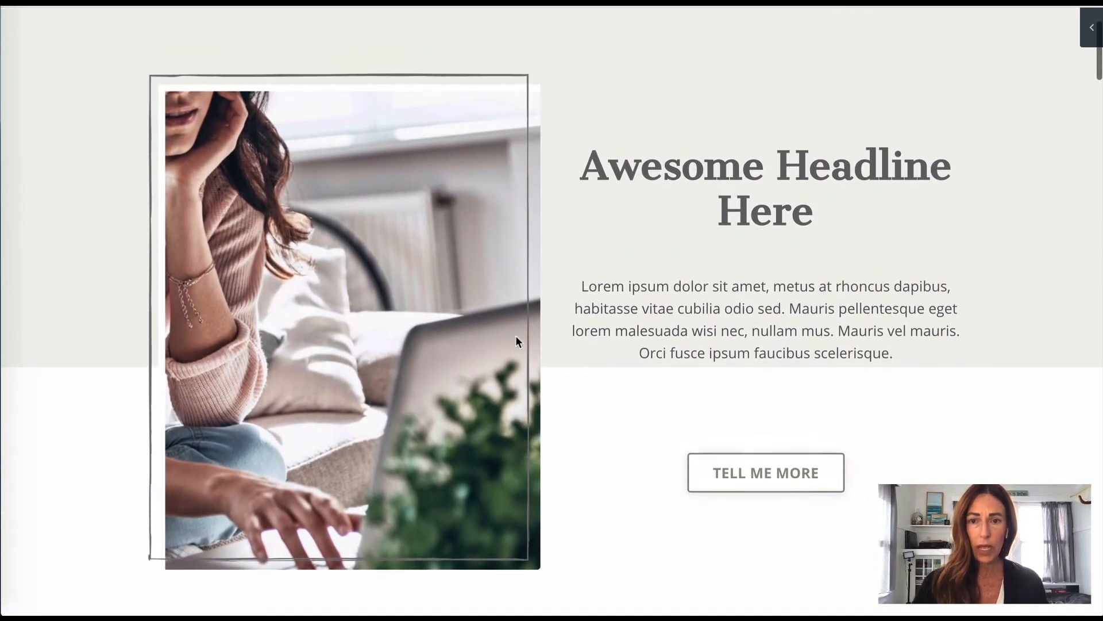
scroll(up, 3)
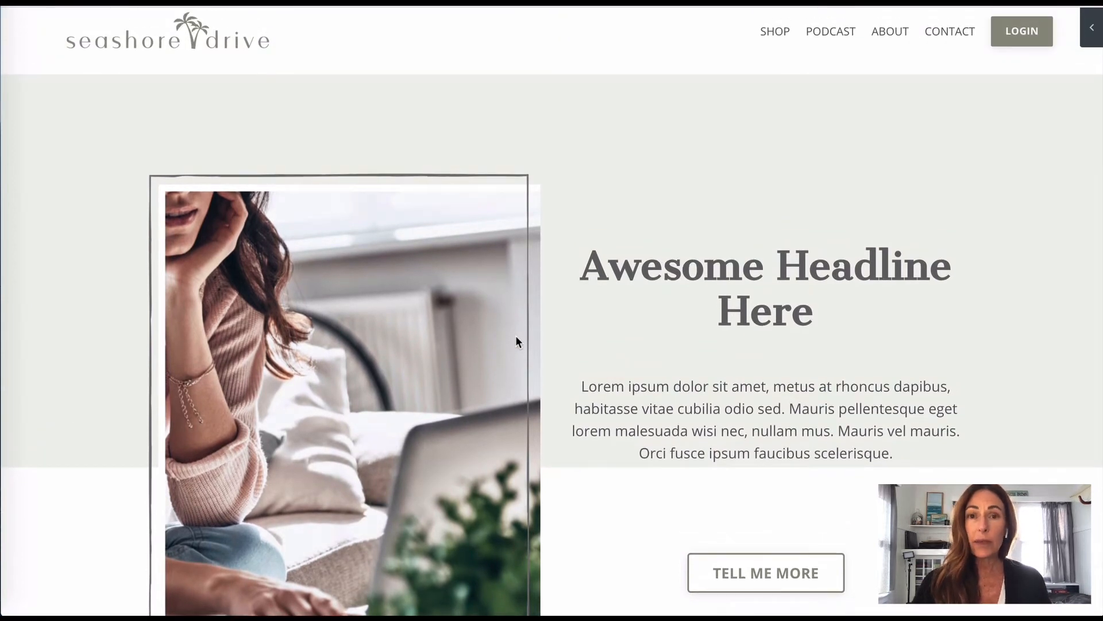
scroll(down, 3)
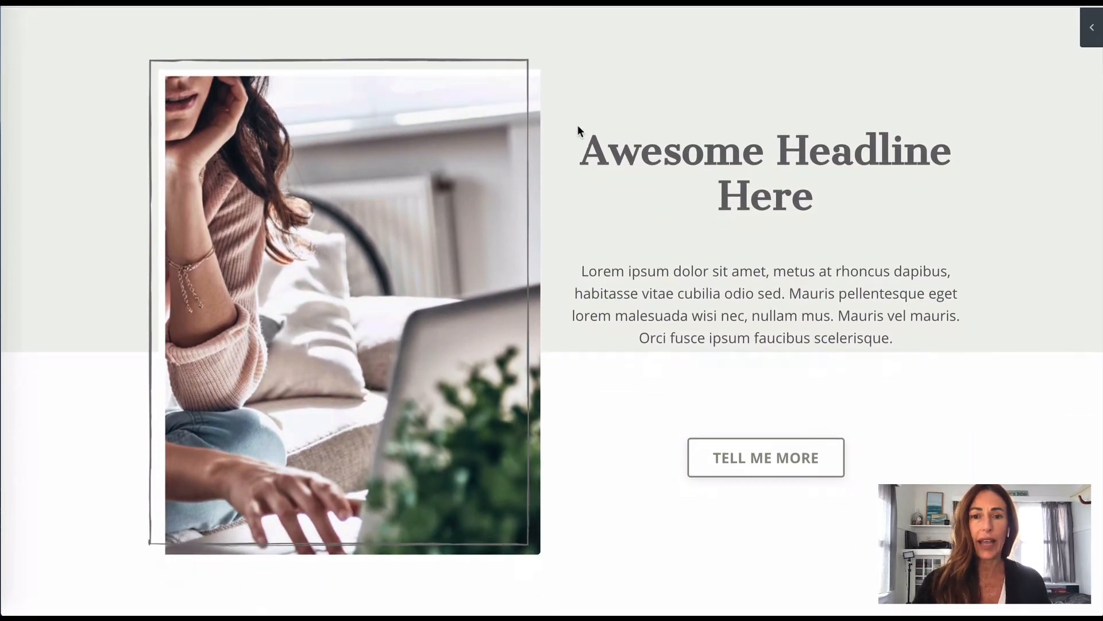
mouse_move(563, 163)
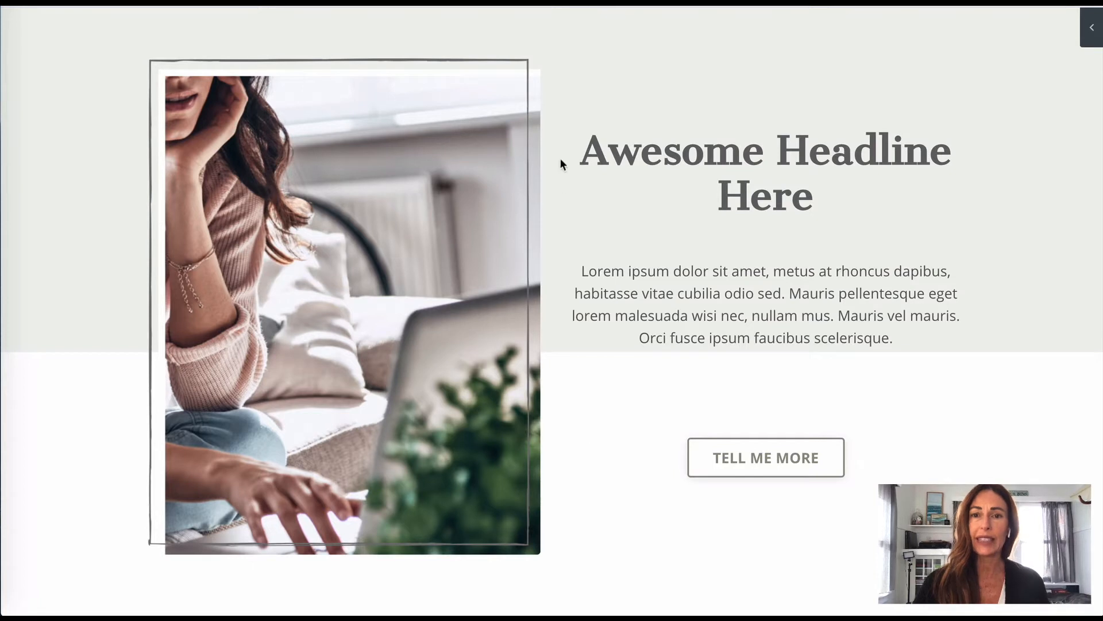
mouse_move(582, 456)
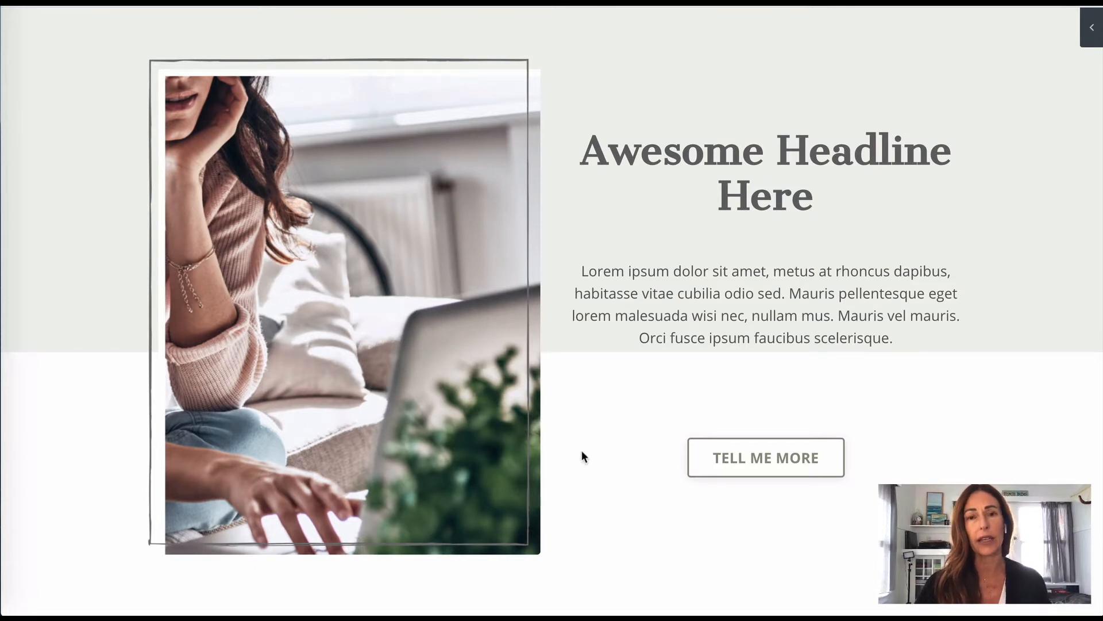
mouse_move(247, 192)
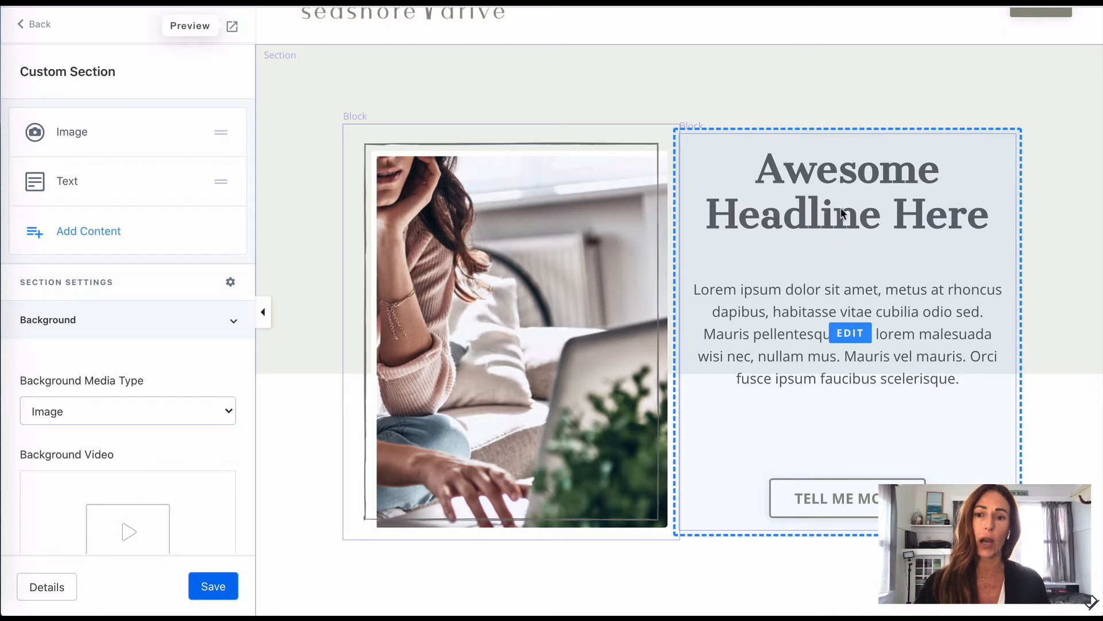
mouse_move(838, 190)
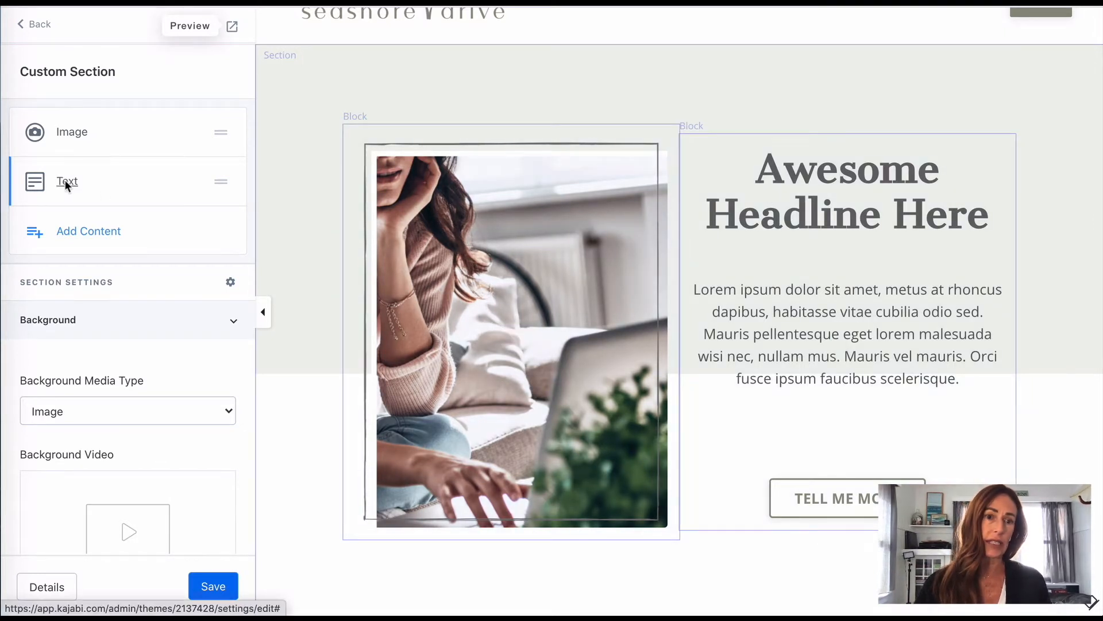
Step: Set the headline text block's left outside spacing to 40 in its desktop layout
click(67, 181)
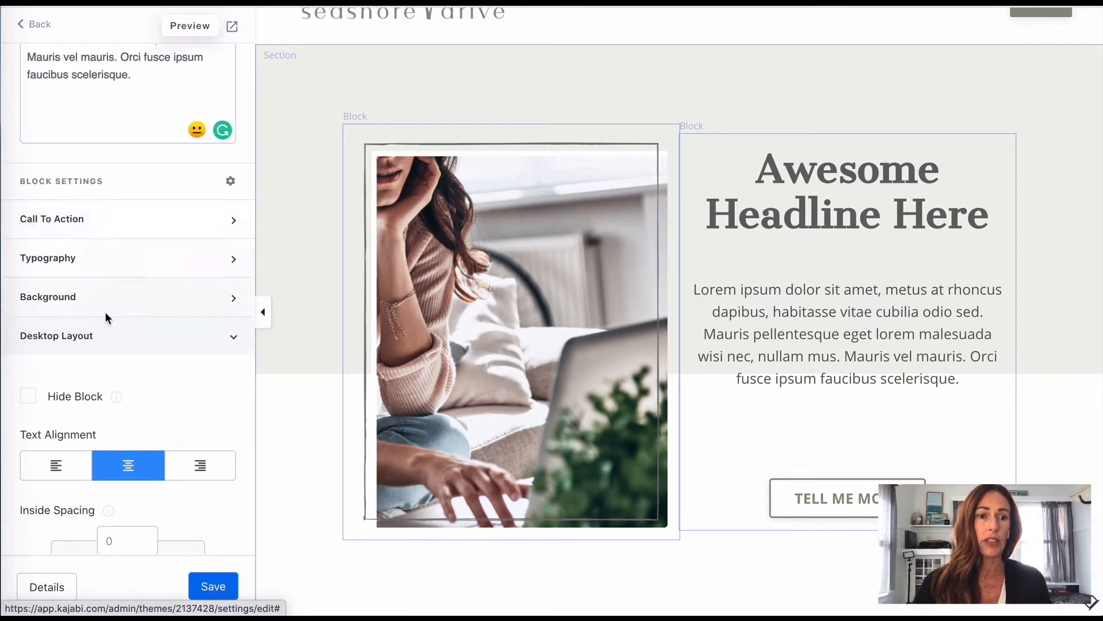
scroll(down, 3)
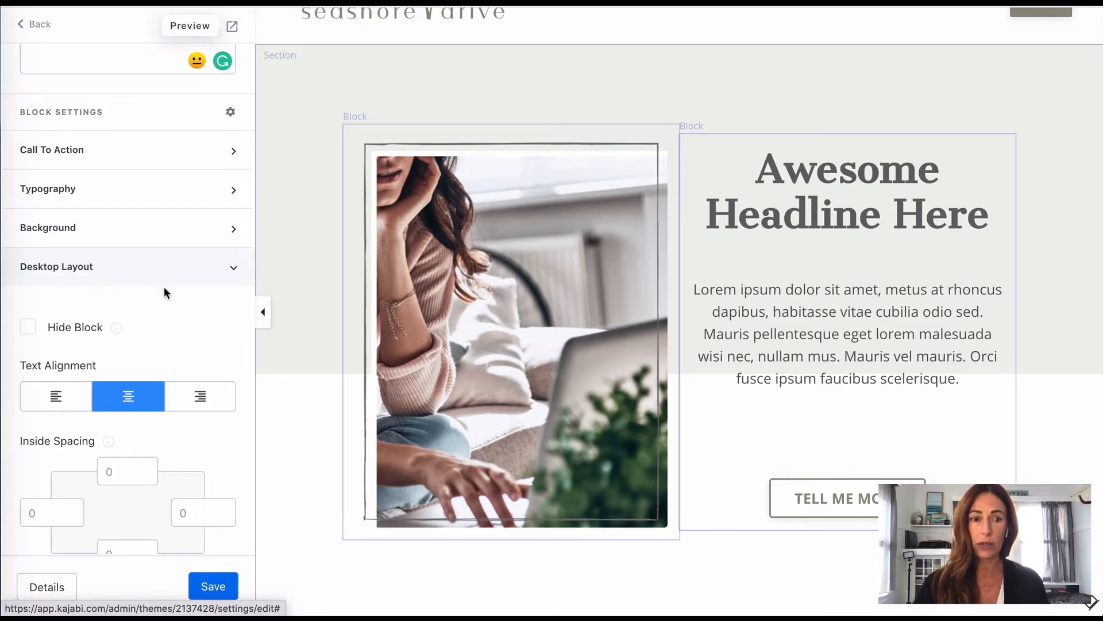
scroll(down, 3)
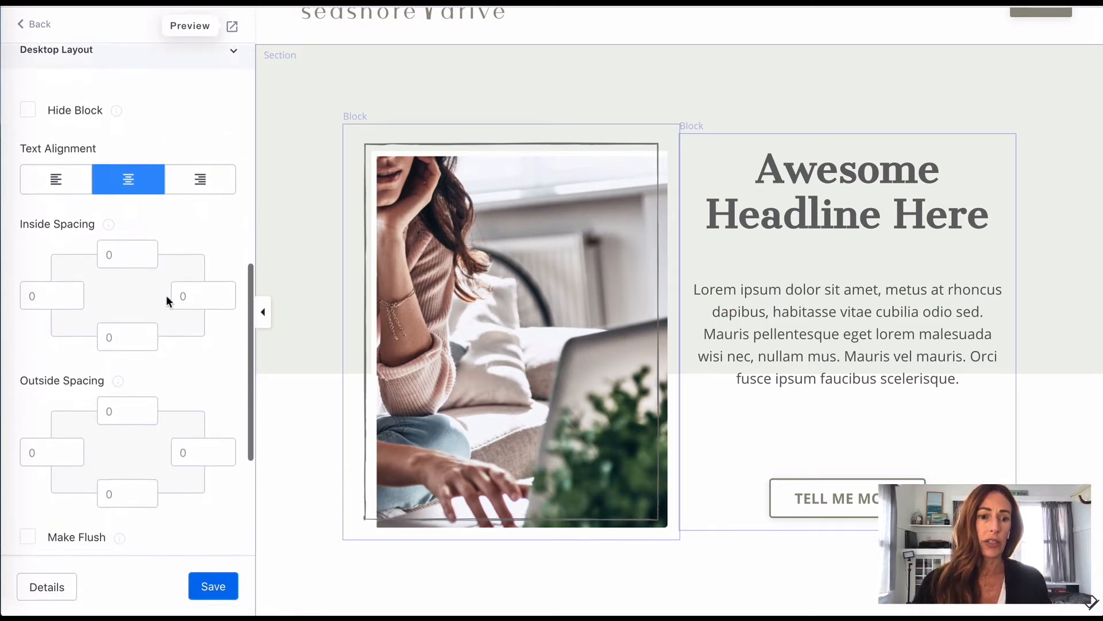
scroll(down, 3)
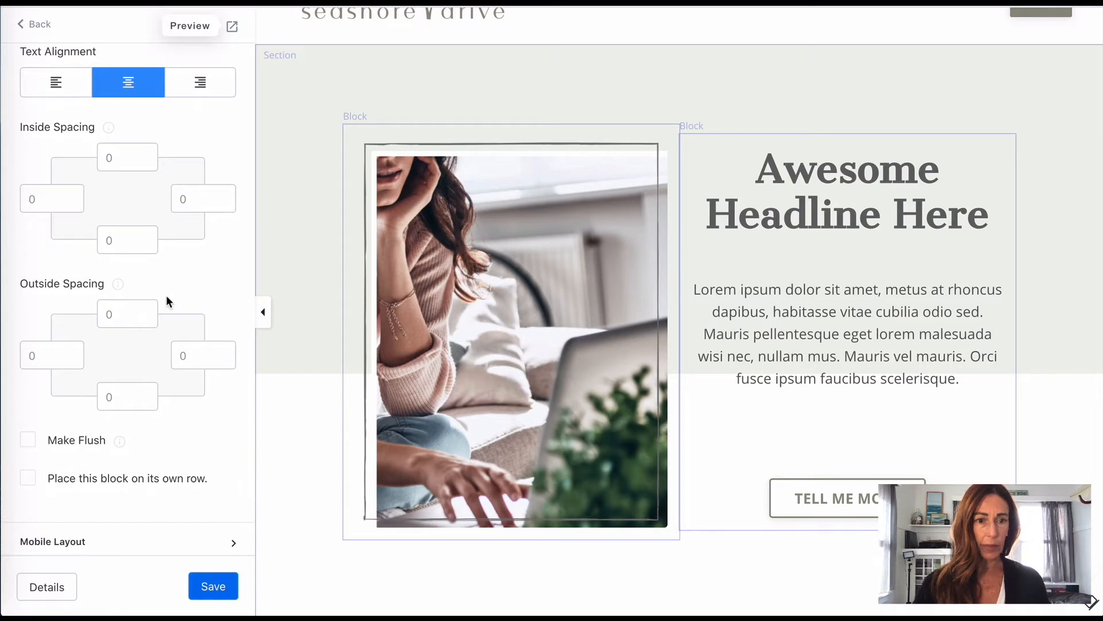
mouse_move(90, 293)
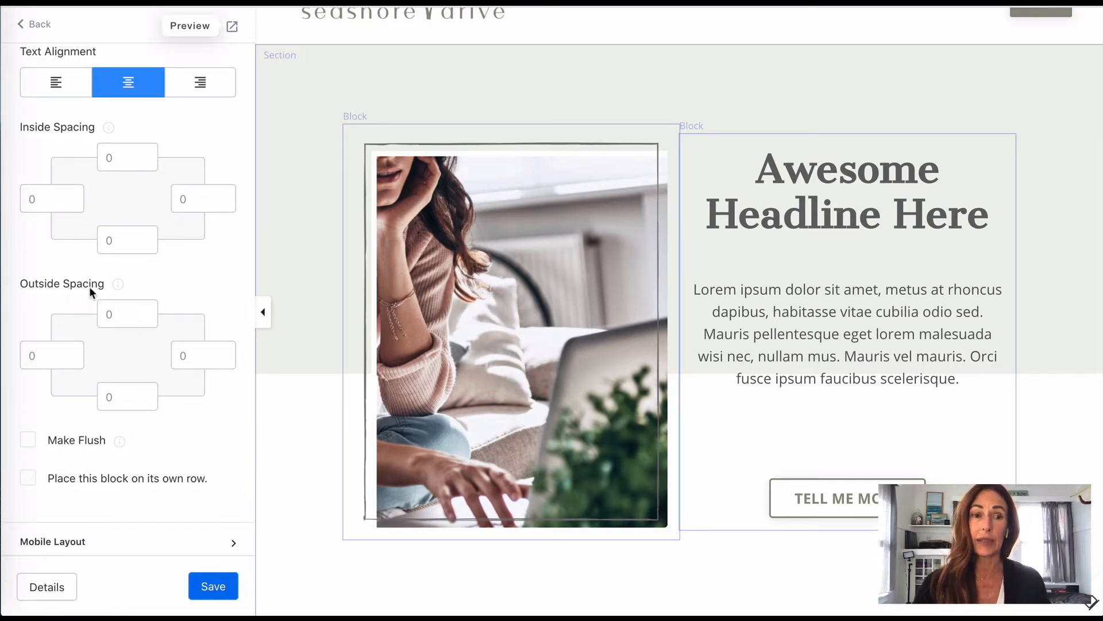
scroll(down, 3)
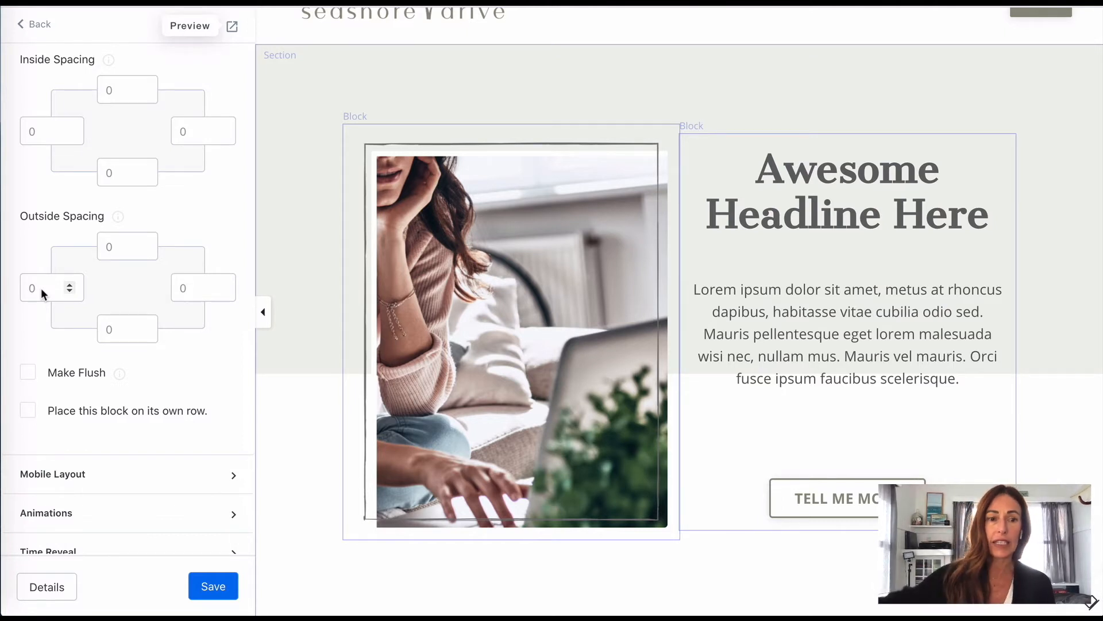
click(43, 287)
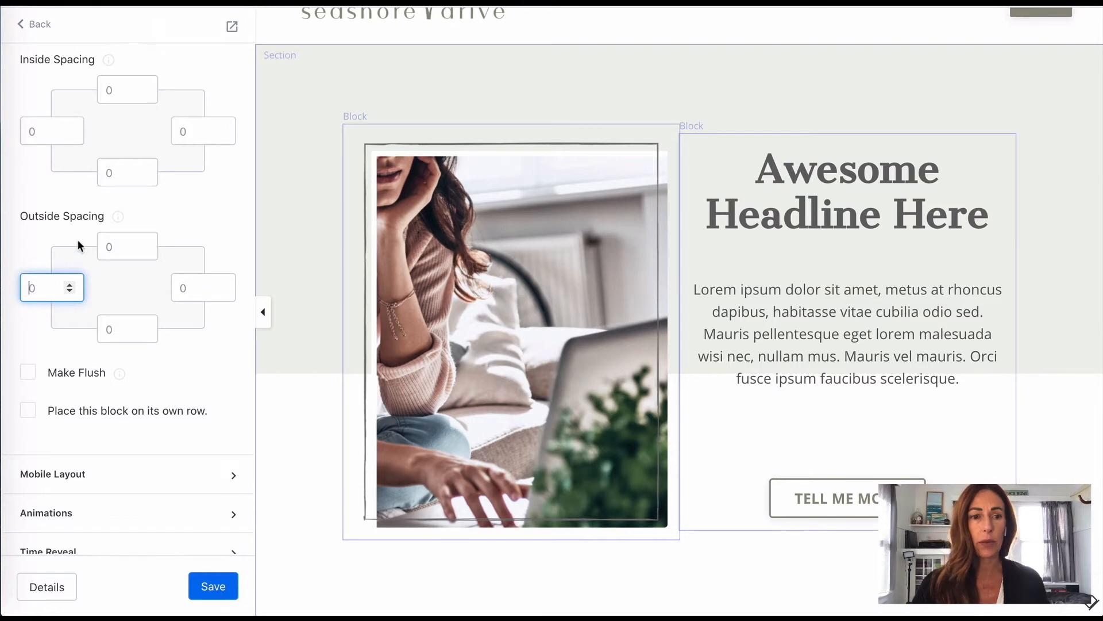
mouse_move(60, 308)
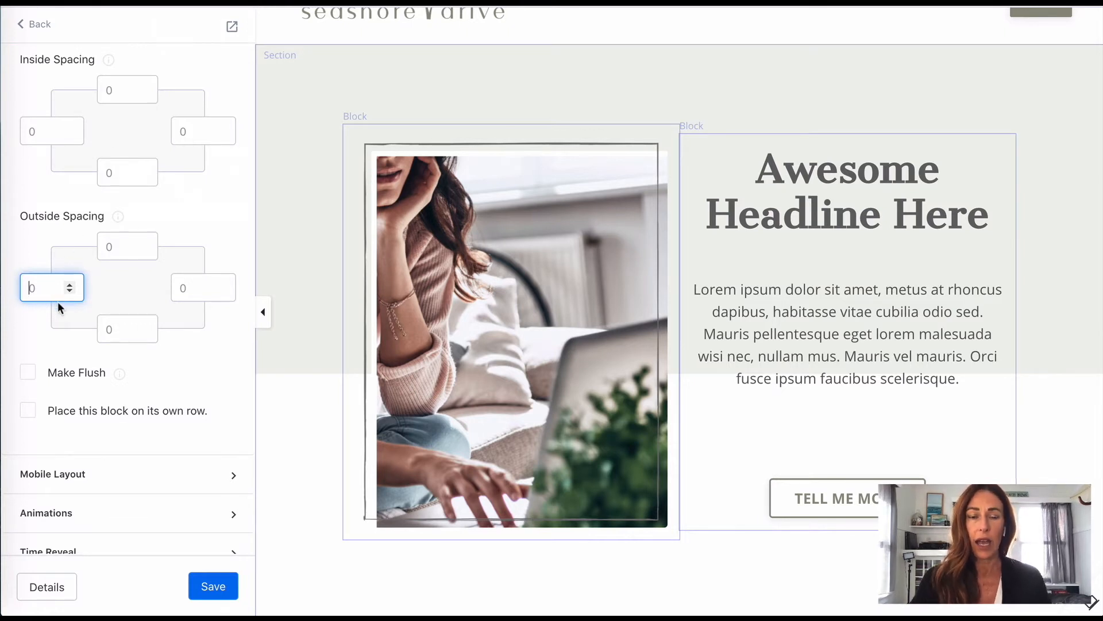
text(40)
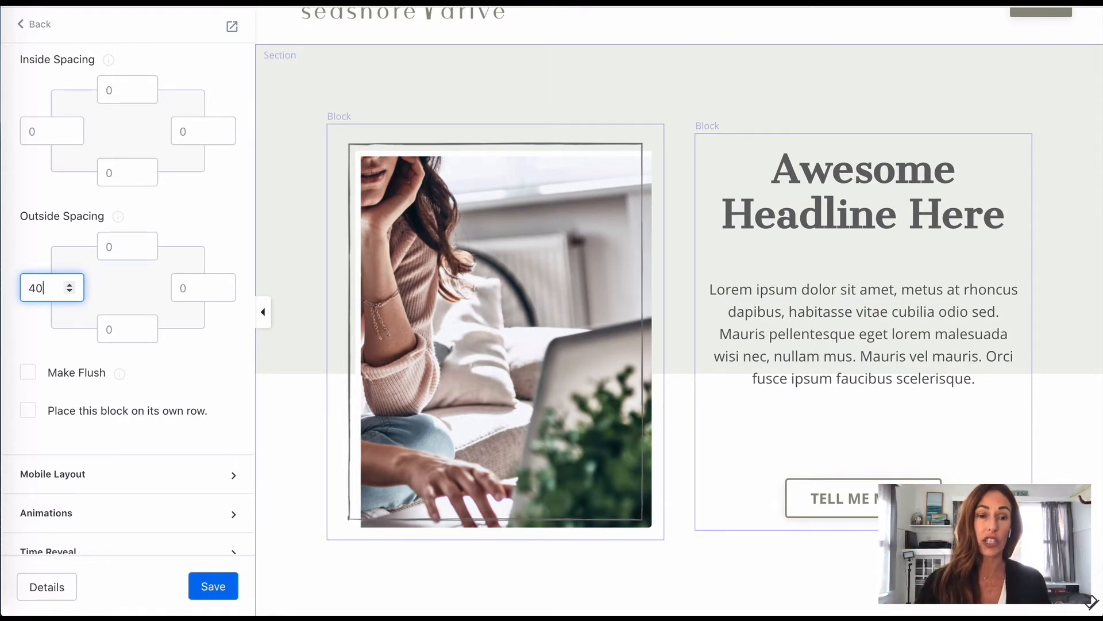
mouse_move(140, 329)
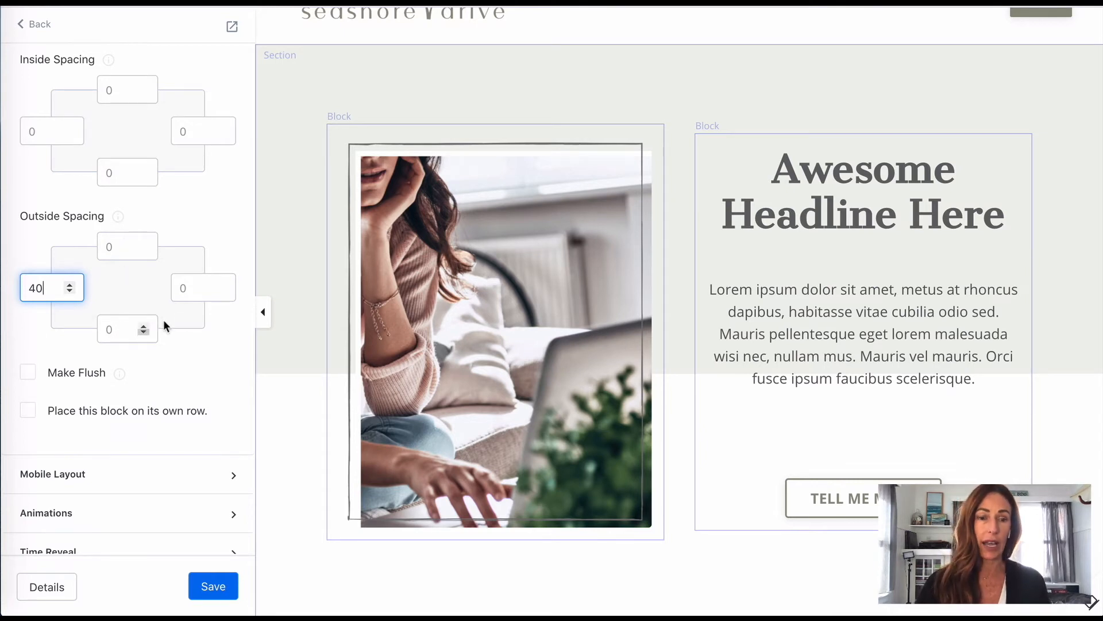
mouse_move(187, 524)
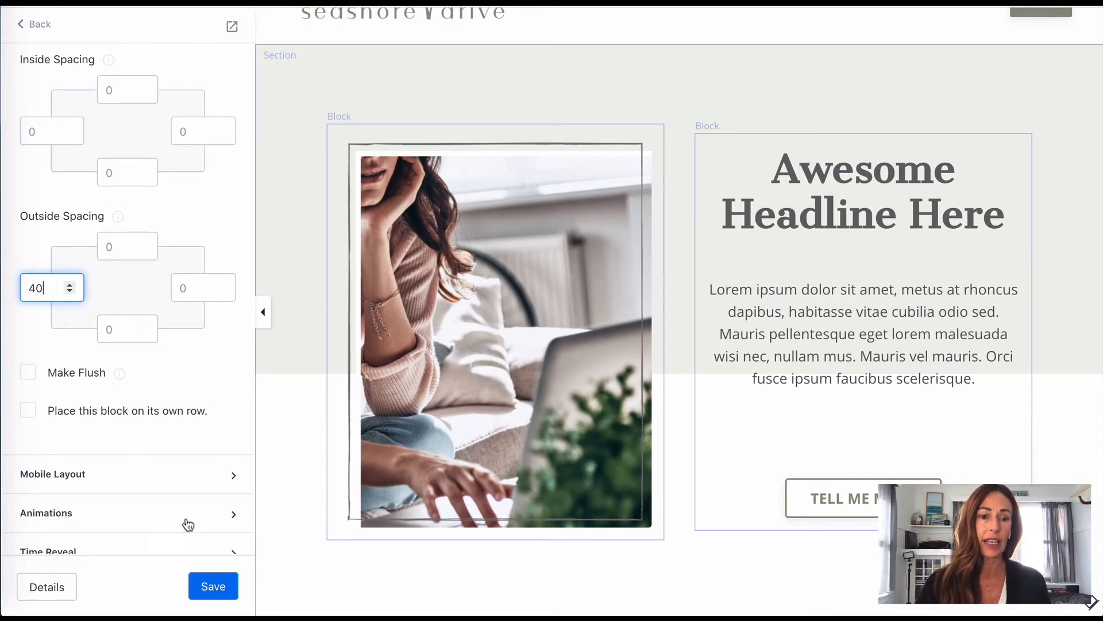
Step: Save the section with the new spacing
click(213, 585)
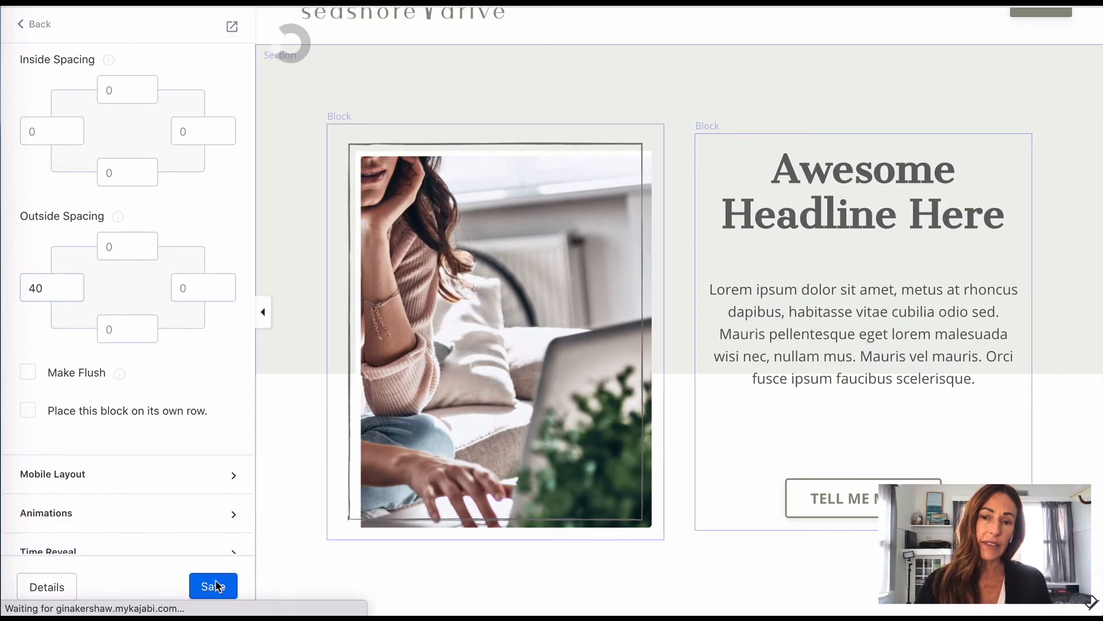
click(214, 586)
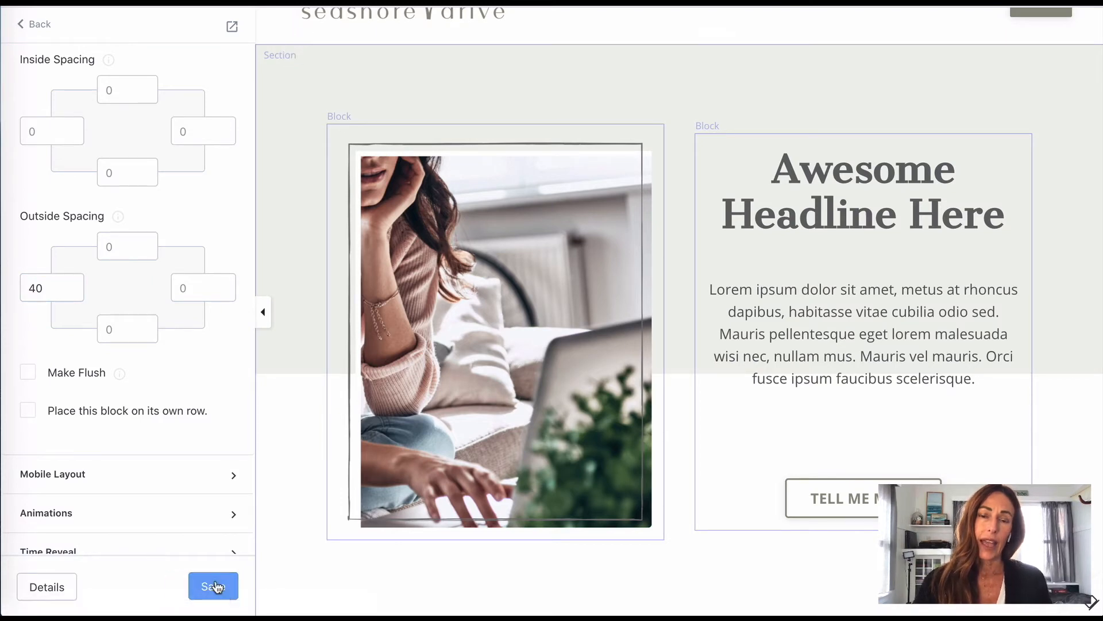
click(212, 587)
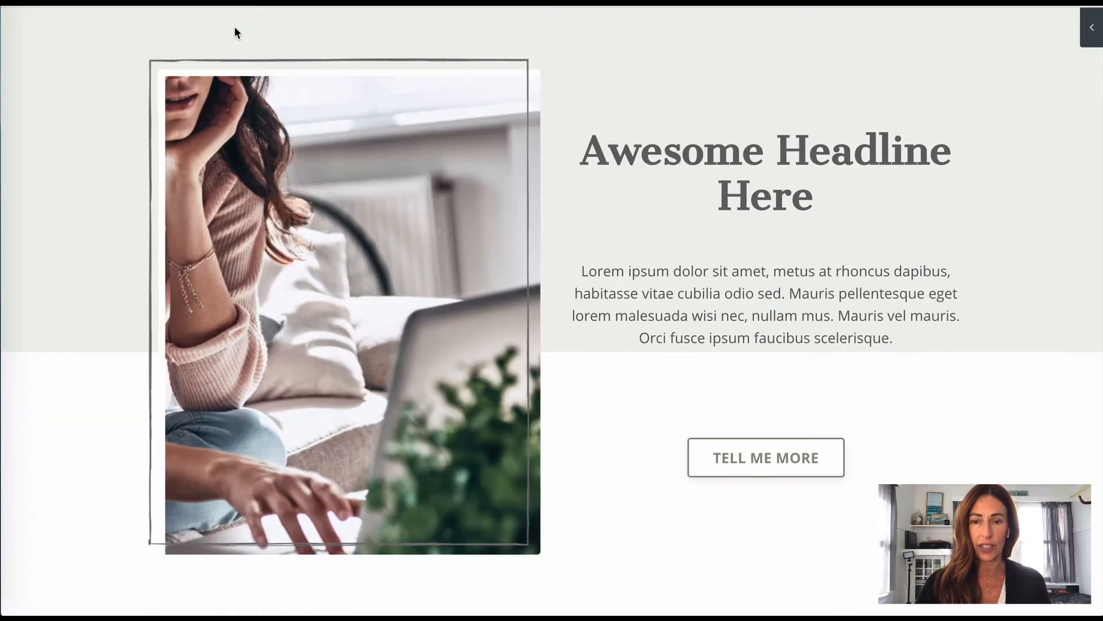
Step: Scroll the live preview to check the spacing between photo and headline
scroll(up, 3)
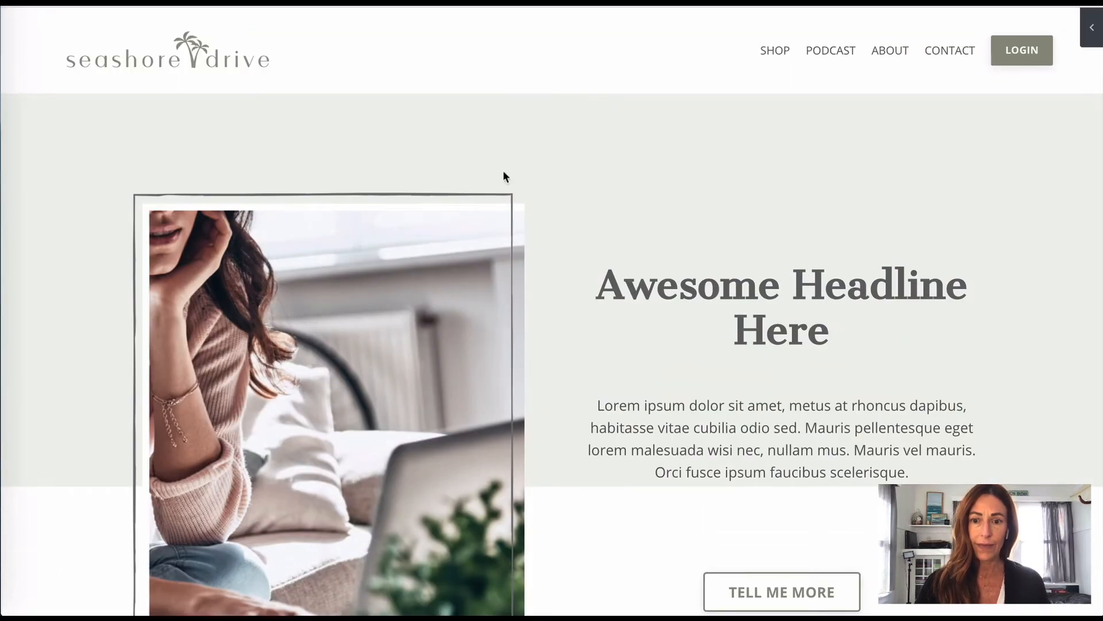
scroll(down, 3)
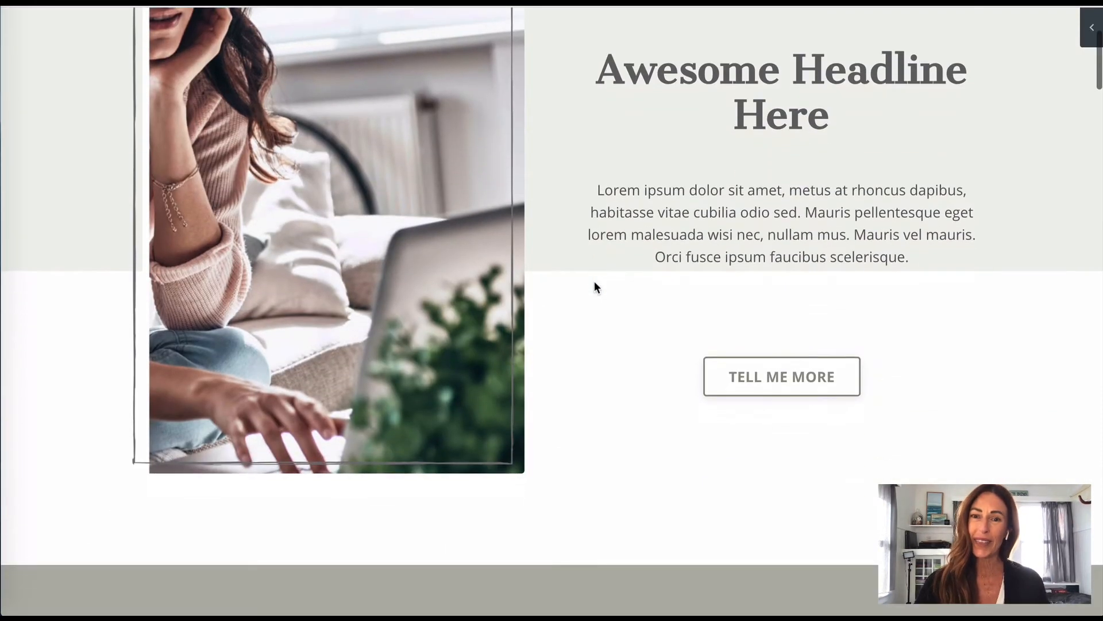
scroll(down, 3)
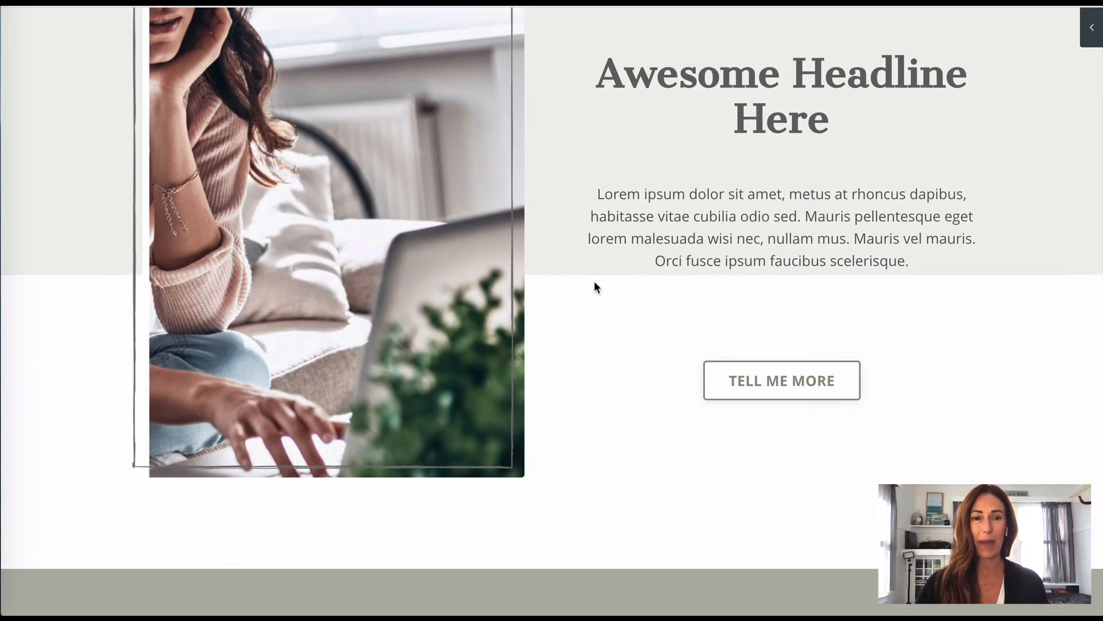
scroll(up, 3)
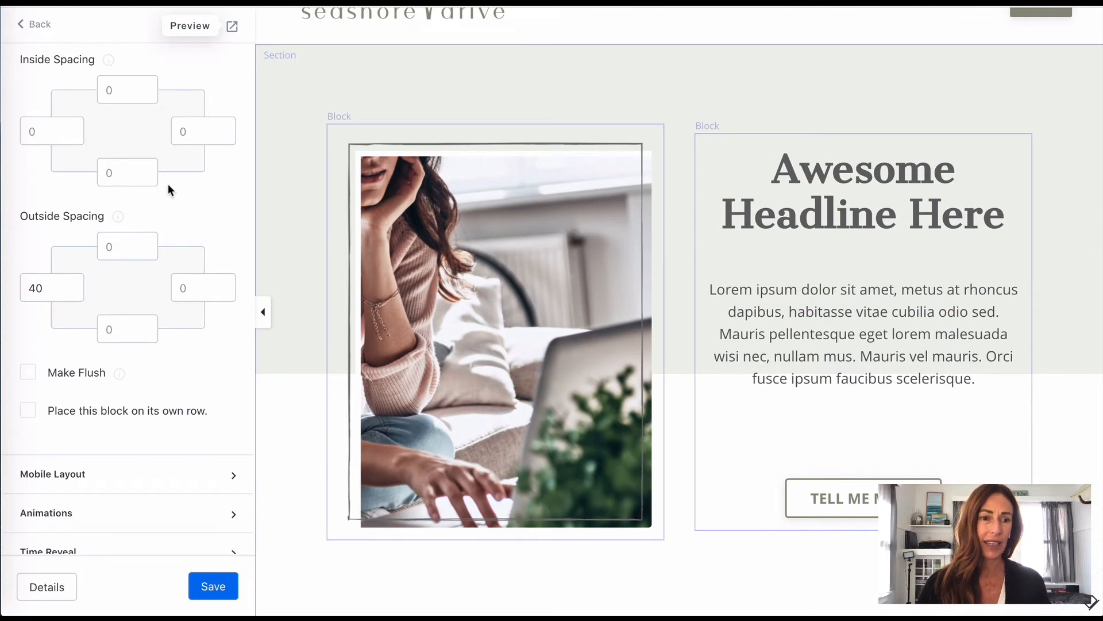
Step: Reset the block's left outside spacing from 40 to 0 and save the section
click(43, 287)
text(0)
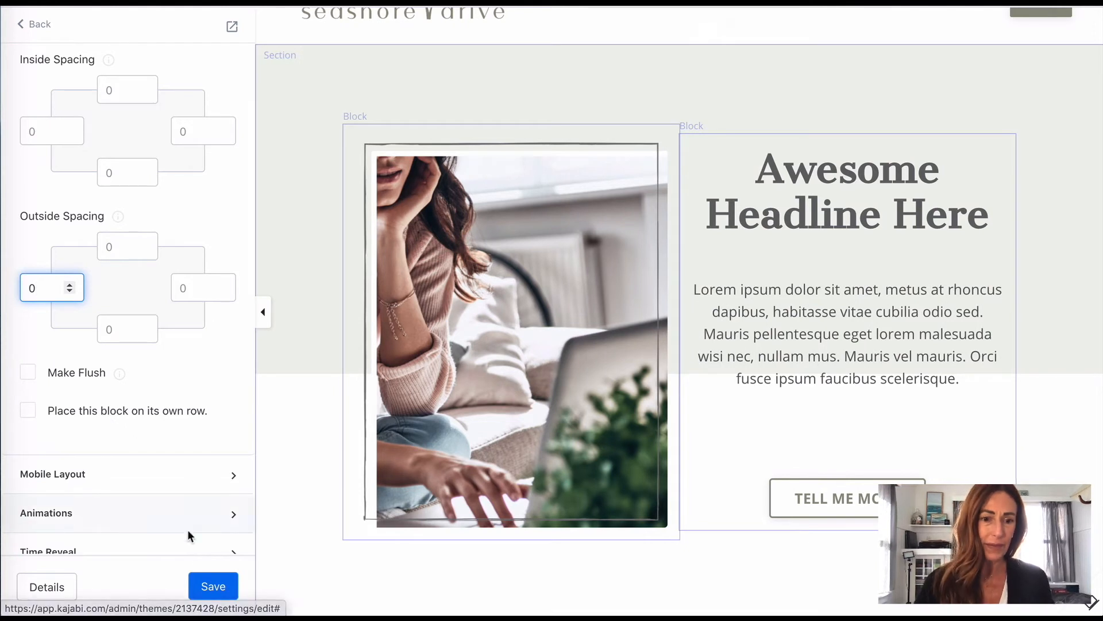
click(213, 586)
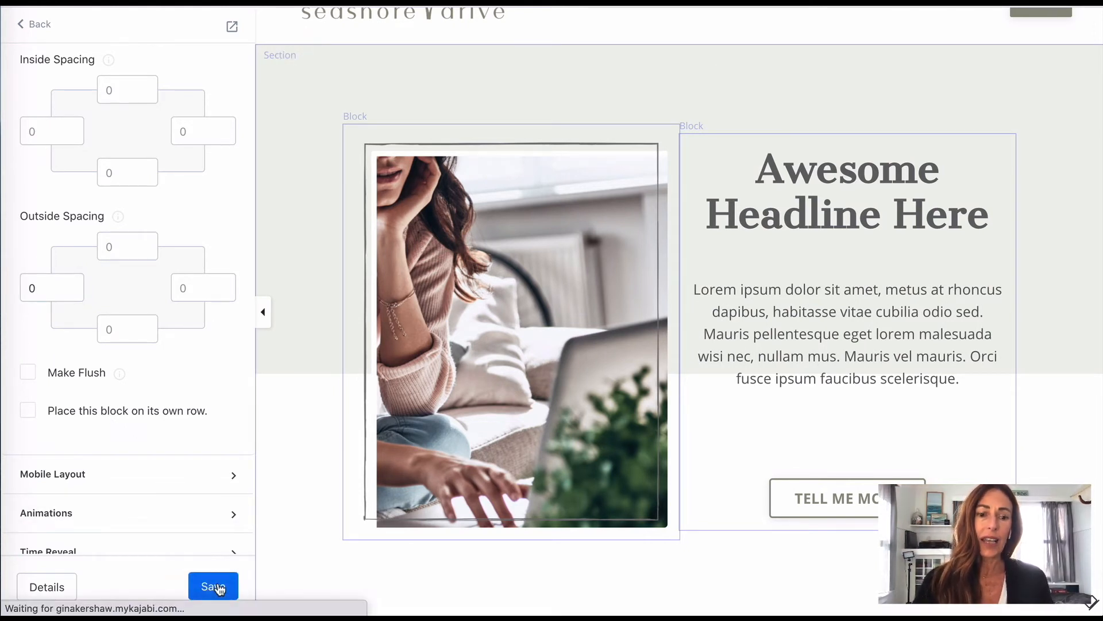
click(214, 587)
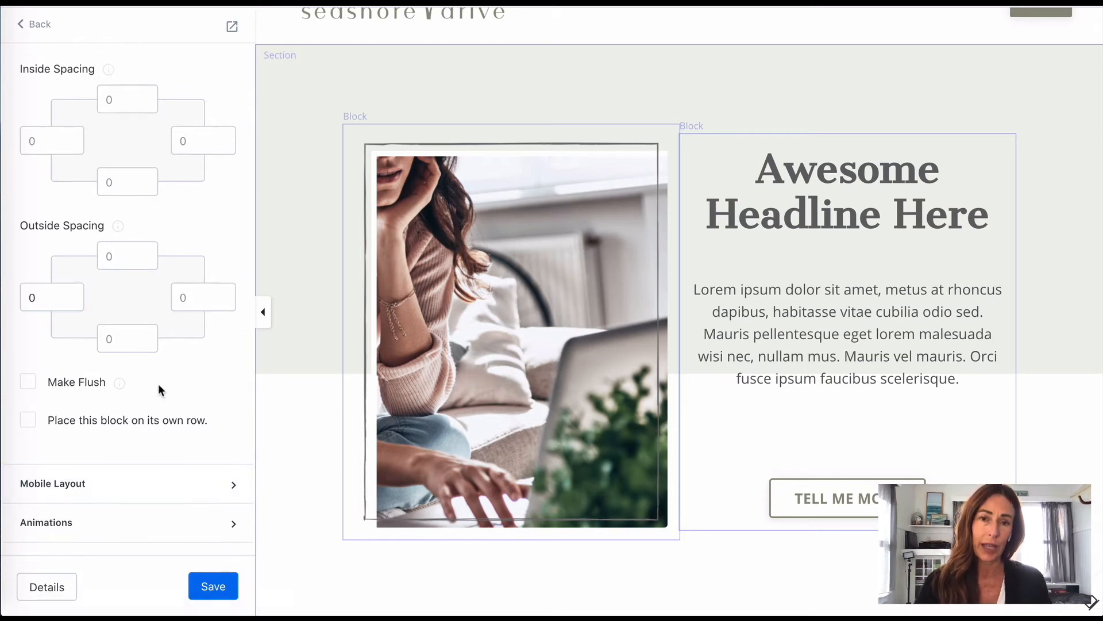
scroll(up, 3)
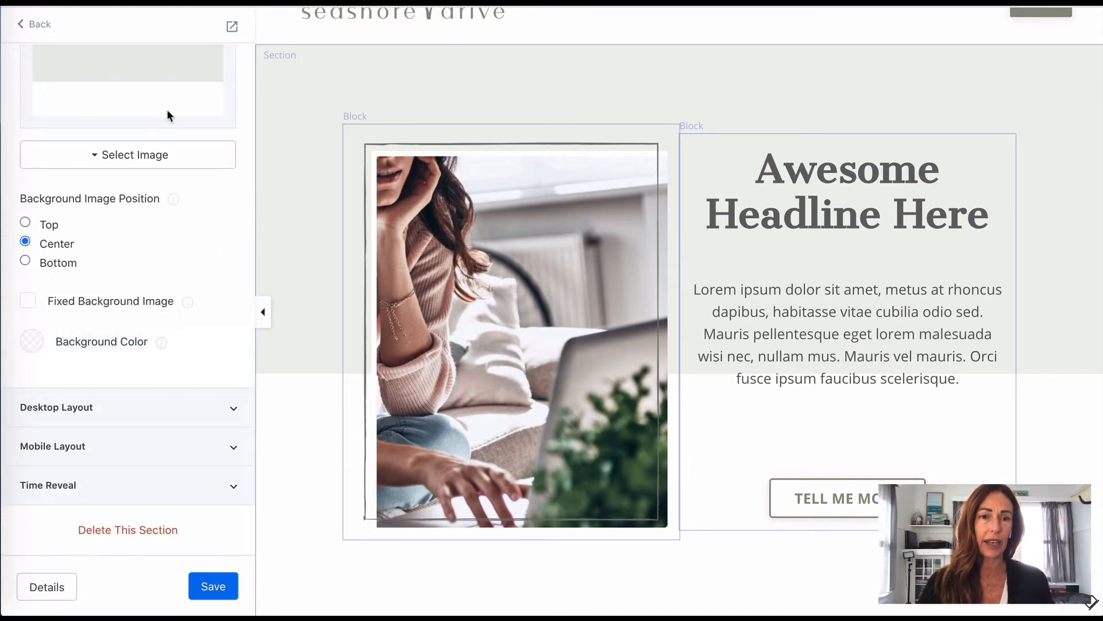
scroll(up, 3)
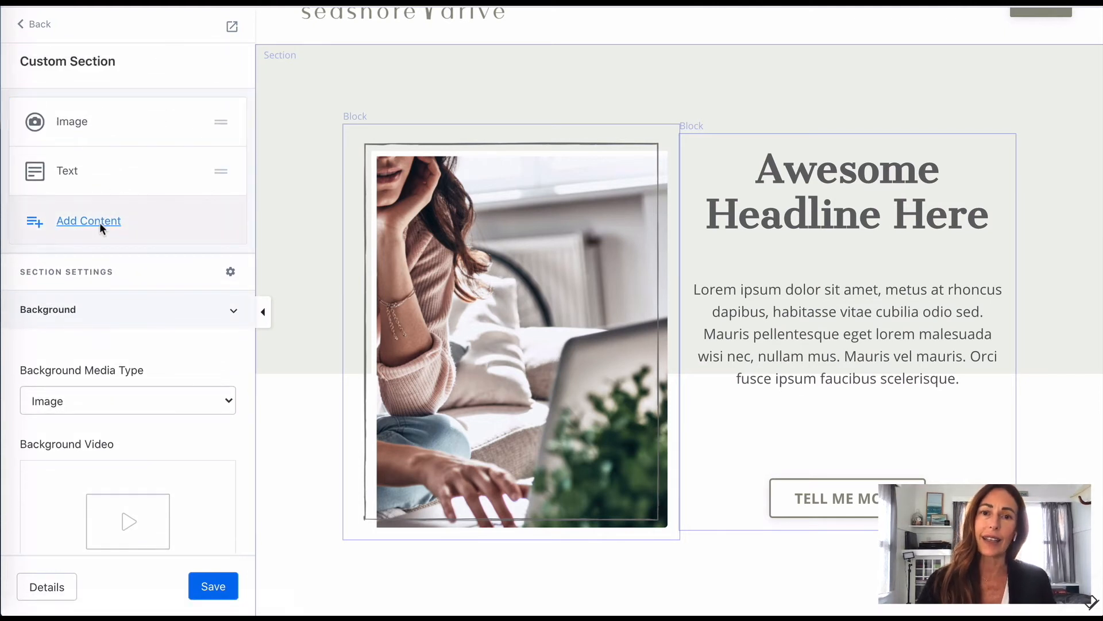
Step: Add an empty Custom Code block and narrow it to one column
click(88, 220)
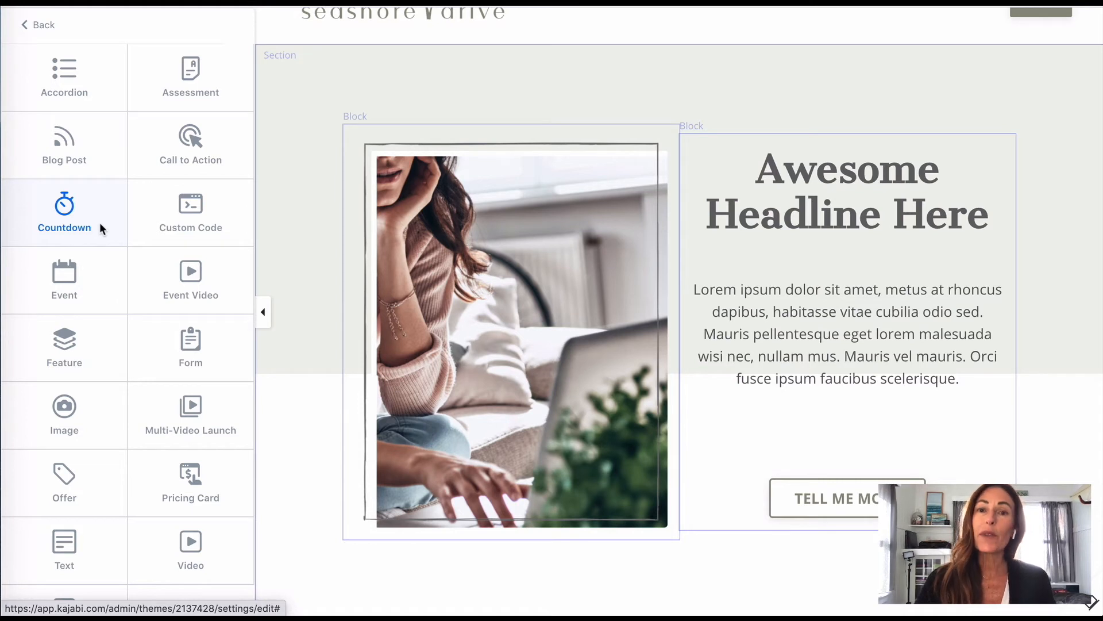
mouse_move(189, 212)
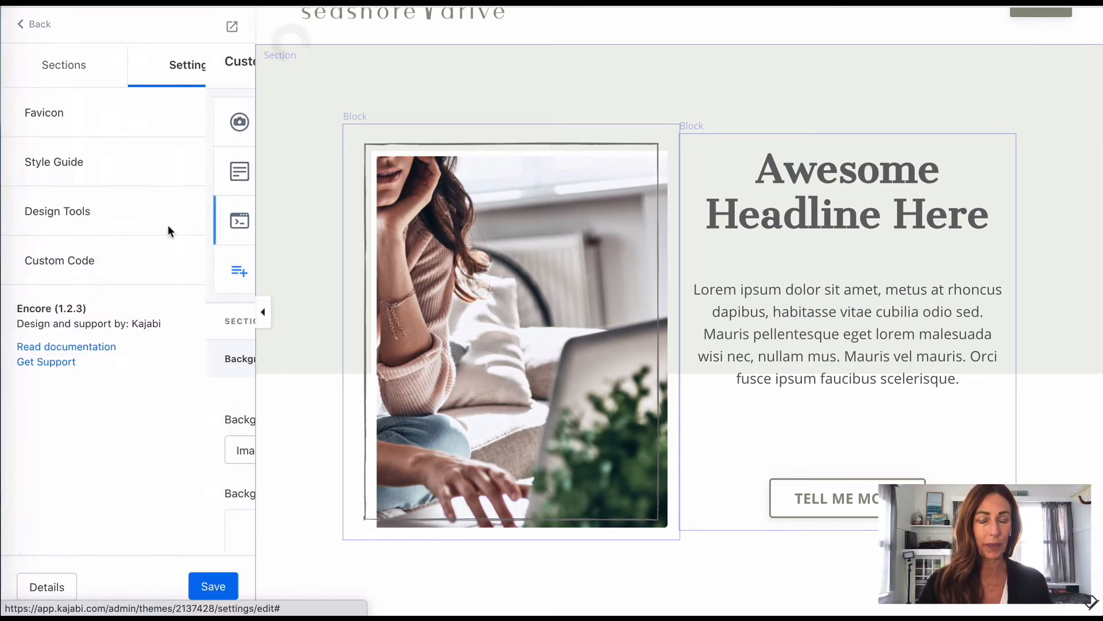
click(59, 259)
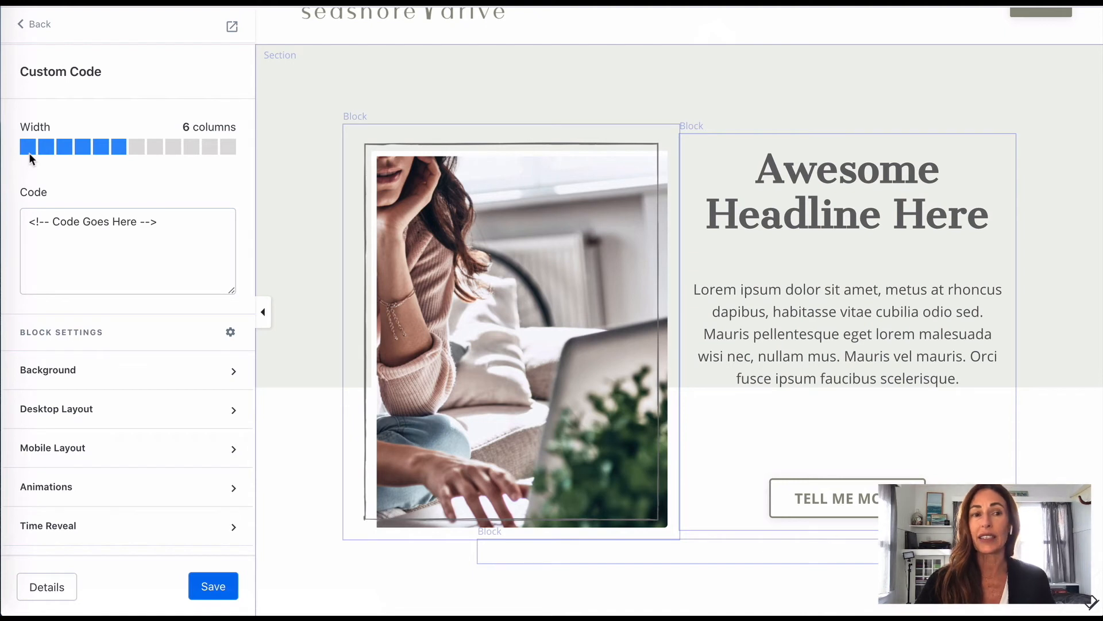
click(26, 146)
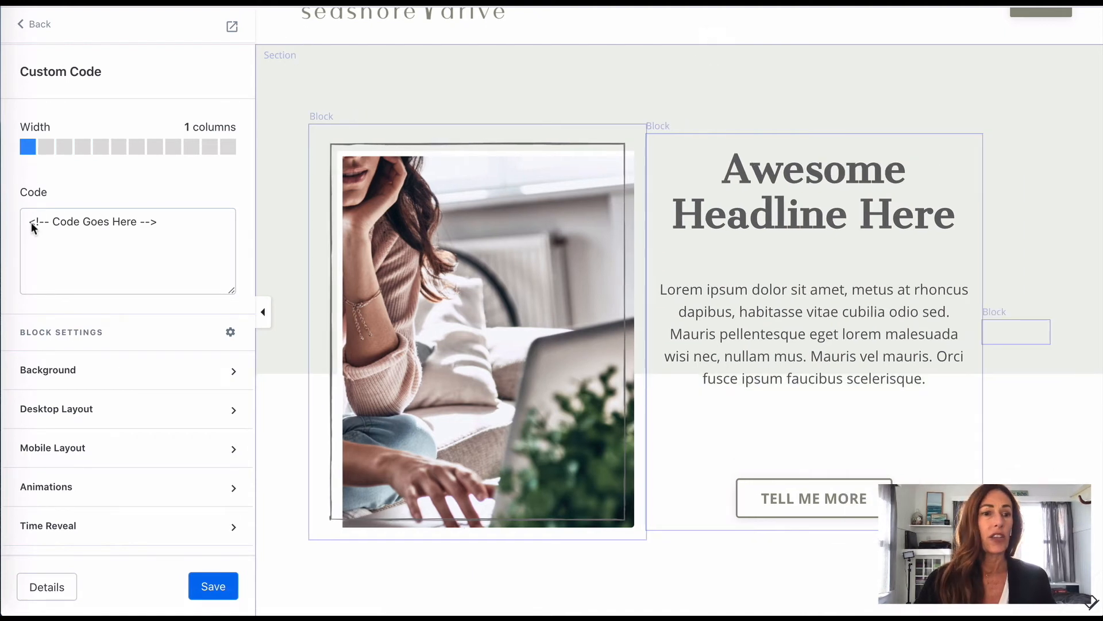
mouse_move(195, 243)
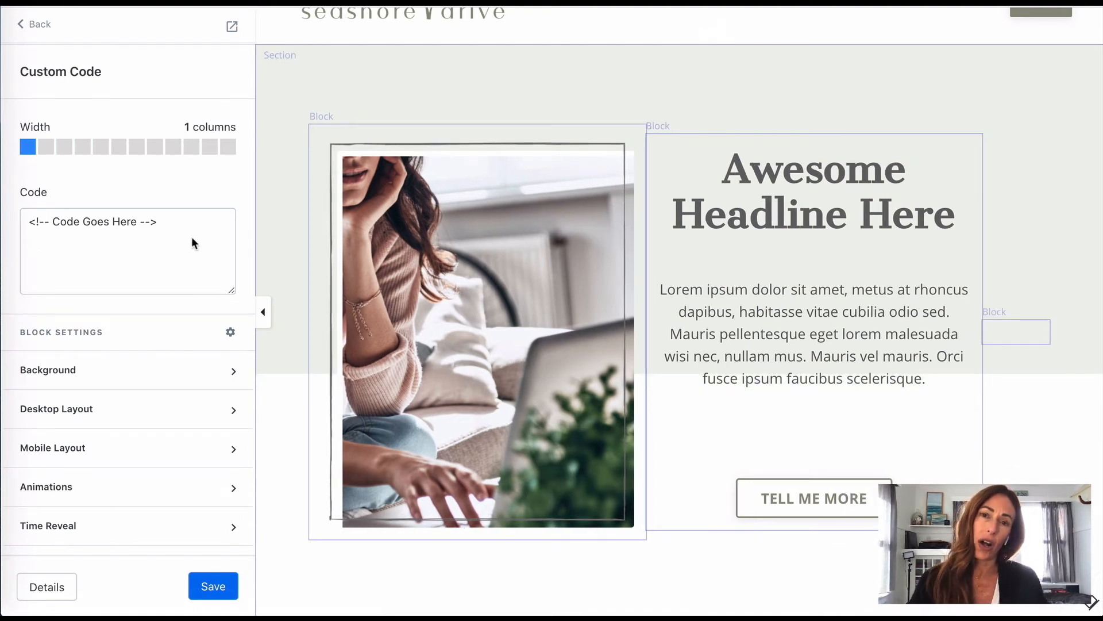
mouse_move(202, 228)
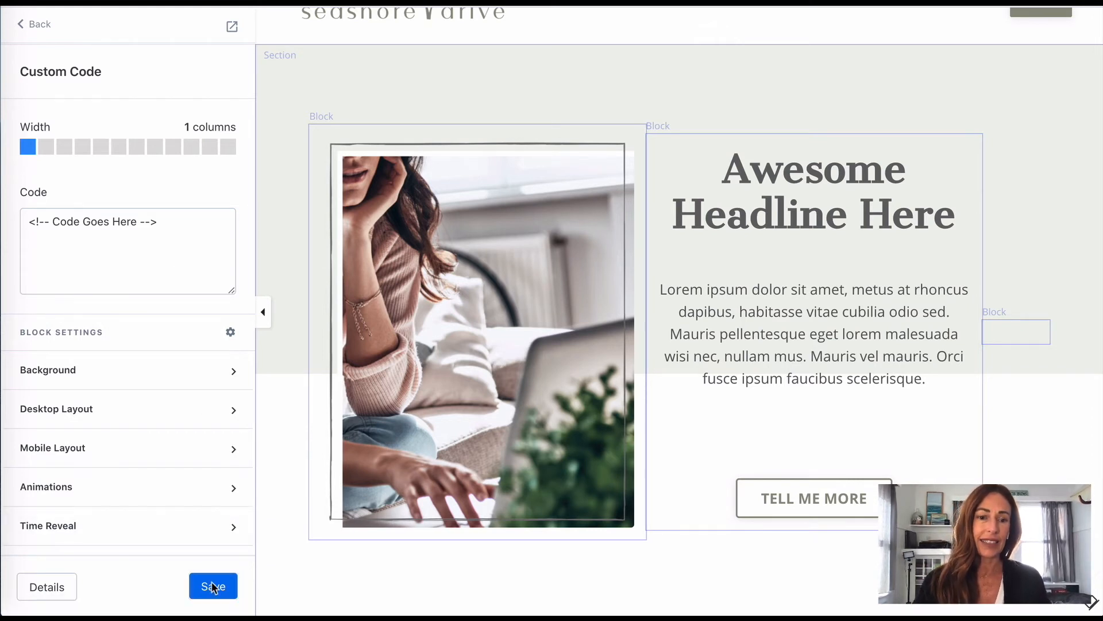
Step: Save the section with the new Custom Code block
click(212, 587)
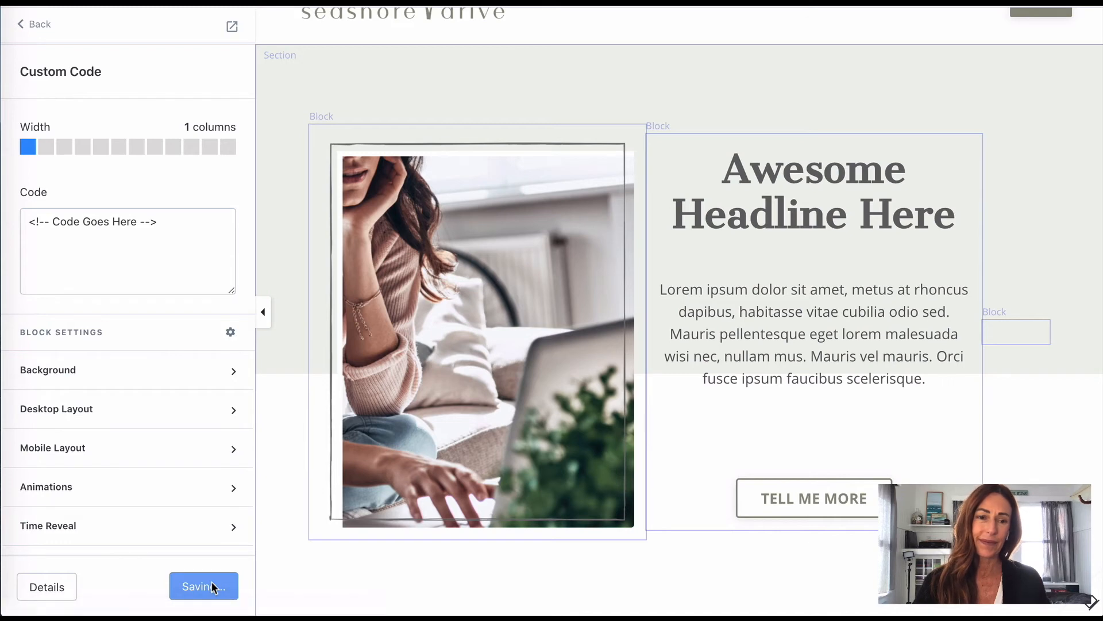
click(214, 586)
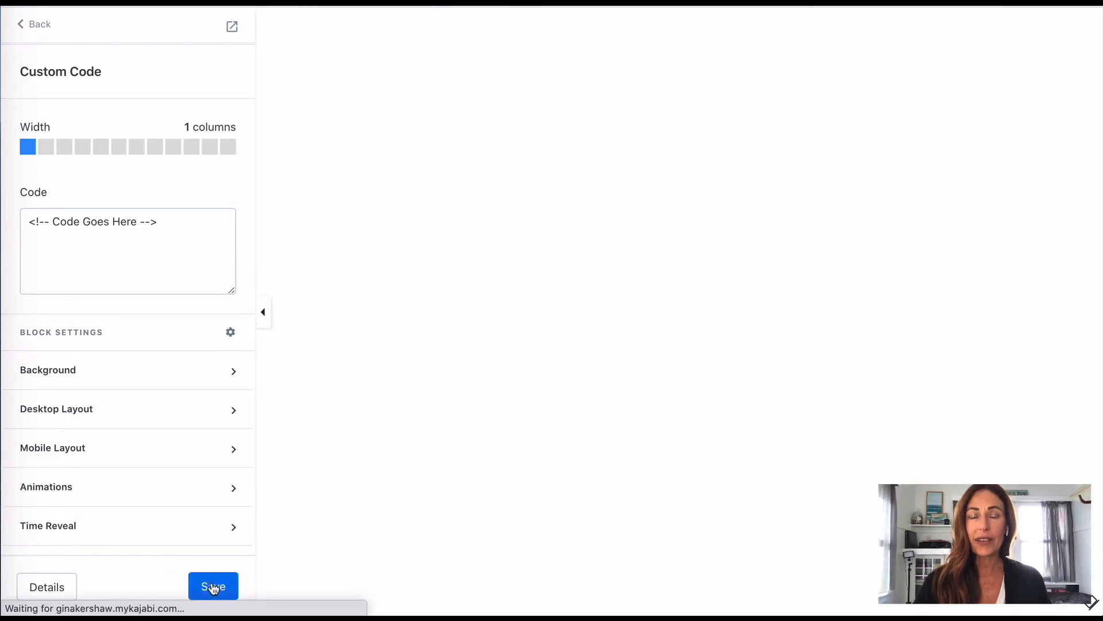
Step: Reorder the blocks so Custom Code sits between Image and Text as a spacer
click(214, 586)
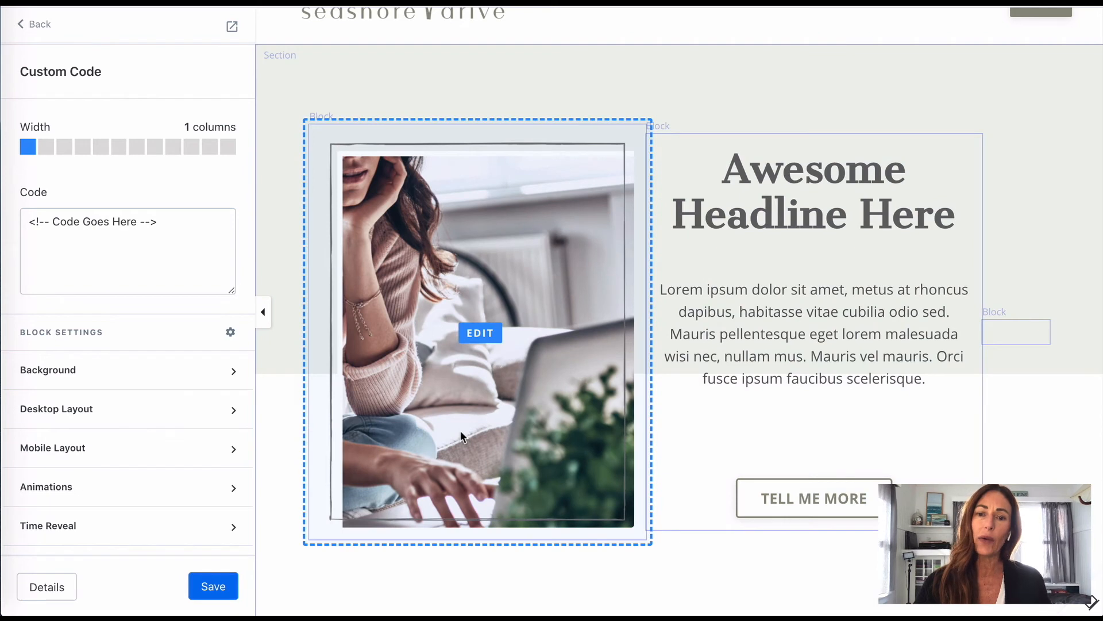
mouse_move(499, 211)
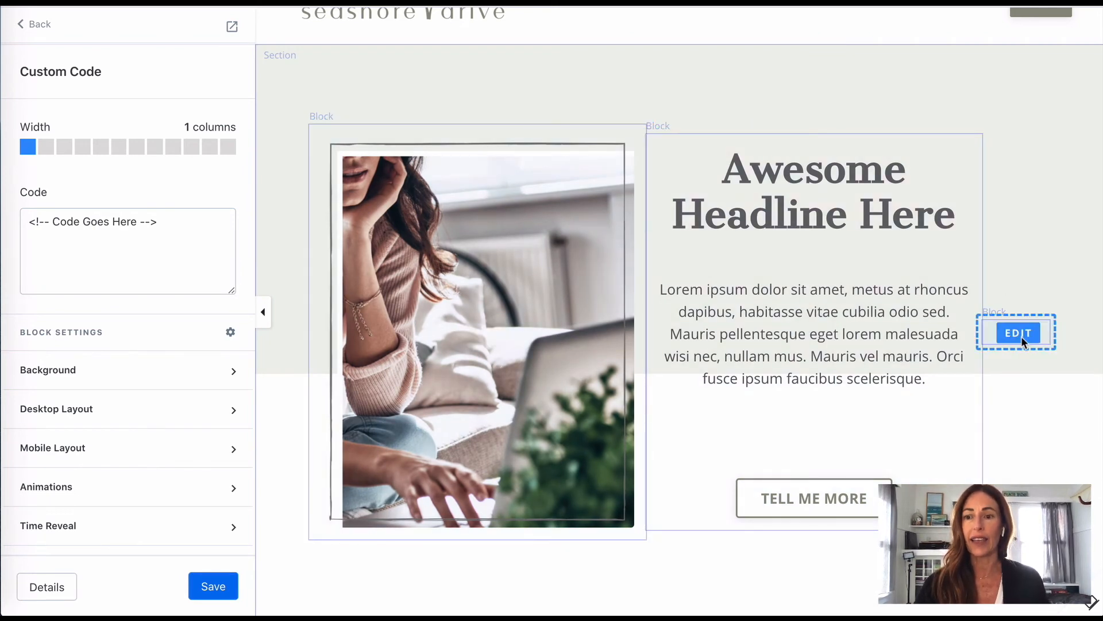
mouse_move(232, 123)
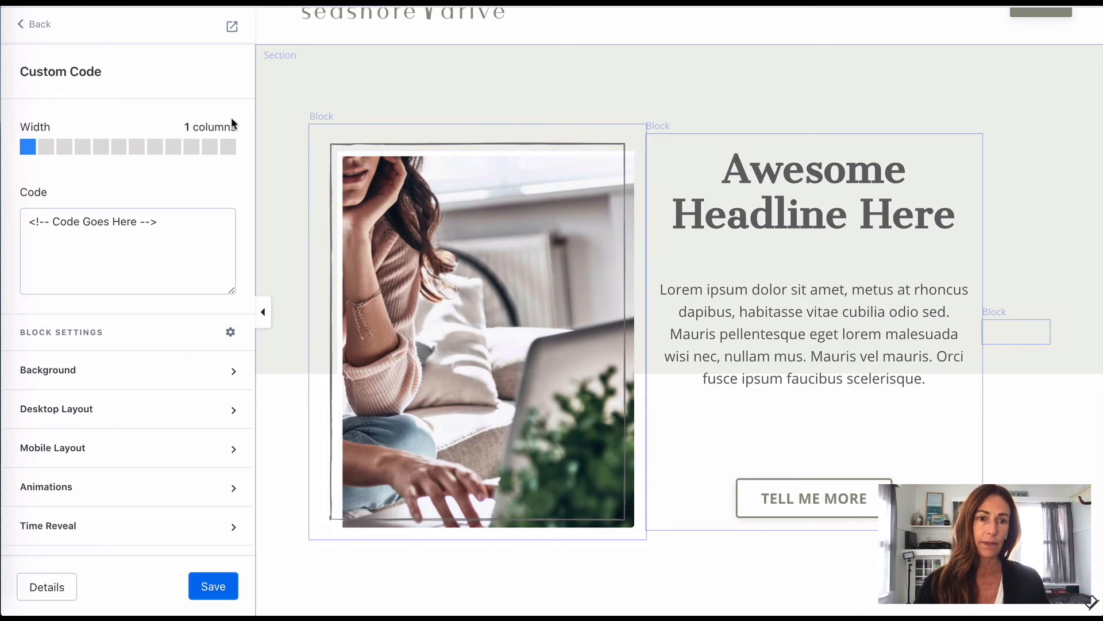
click(47, 369)
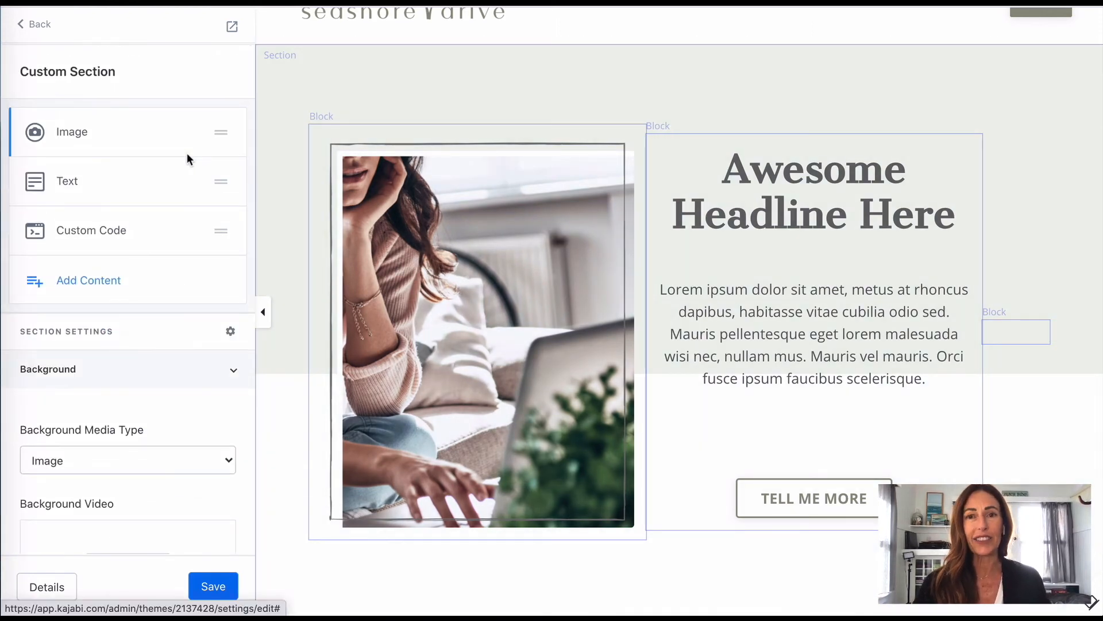
mouse_move(142, 164)
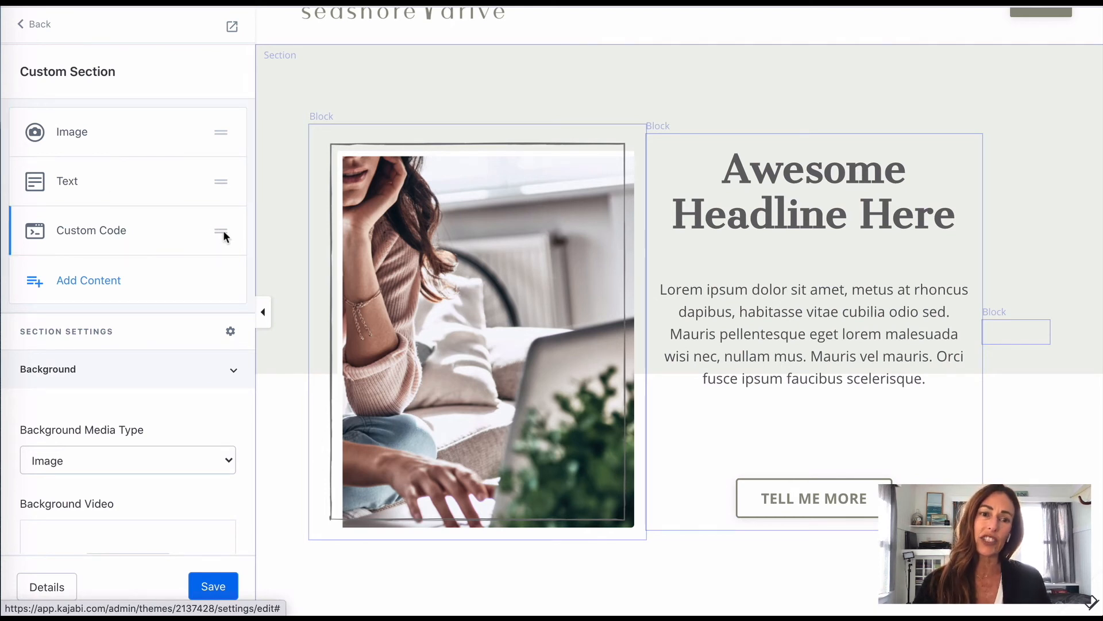
drag(221, 230, 221, 181)
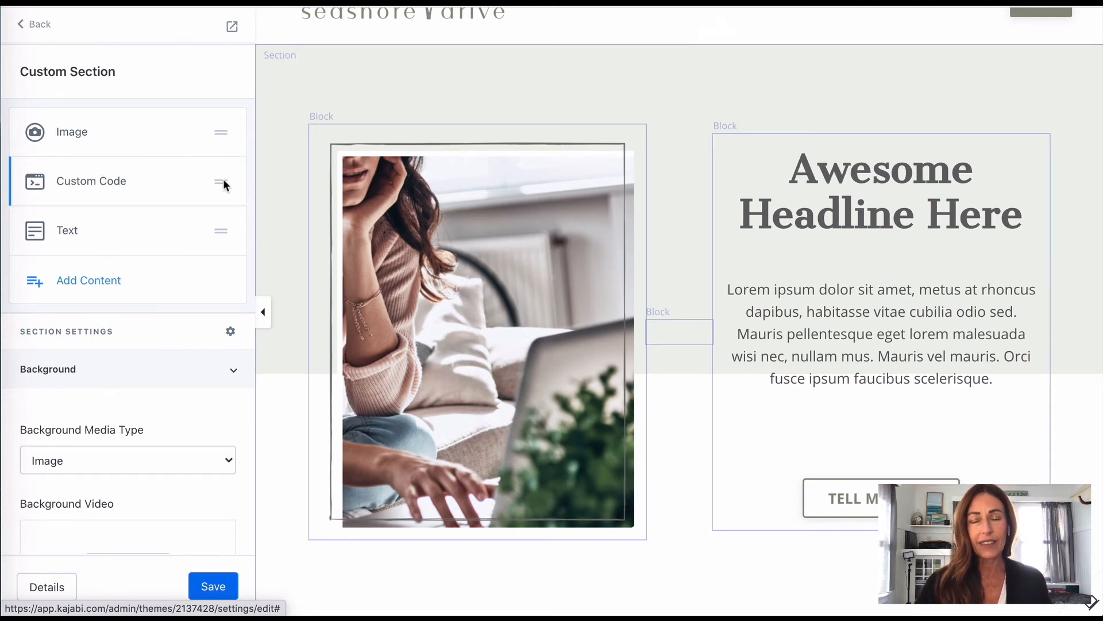
mouse_move(679, 331)
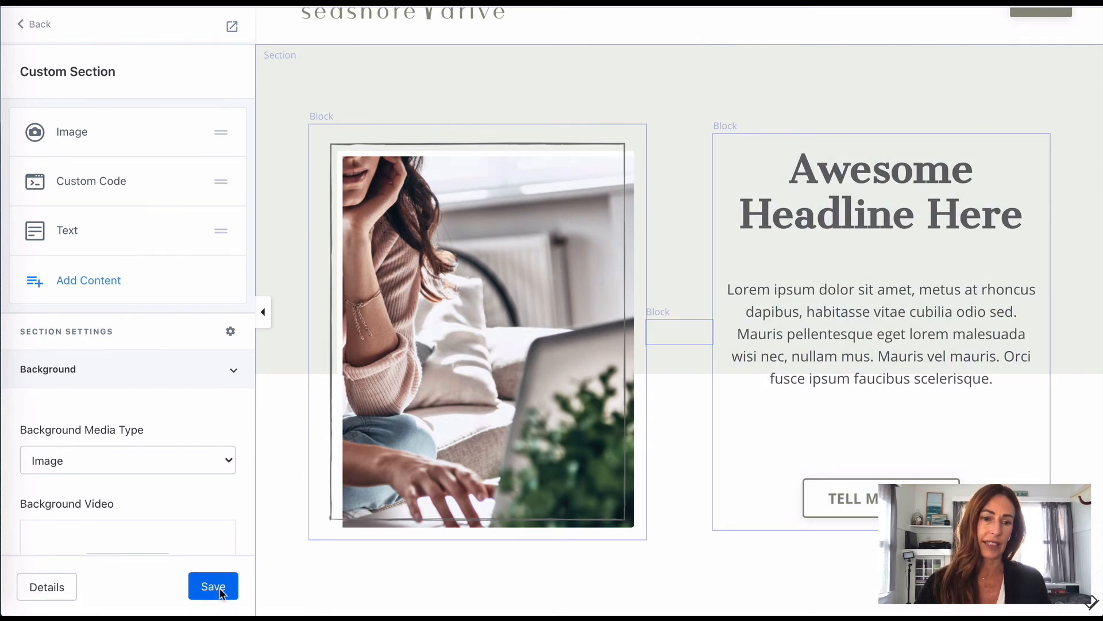
Step: Save the reordered section
click(213, 586)
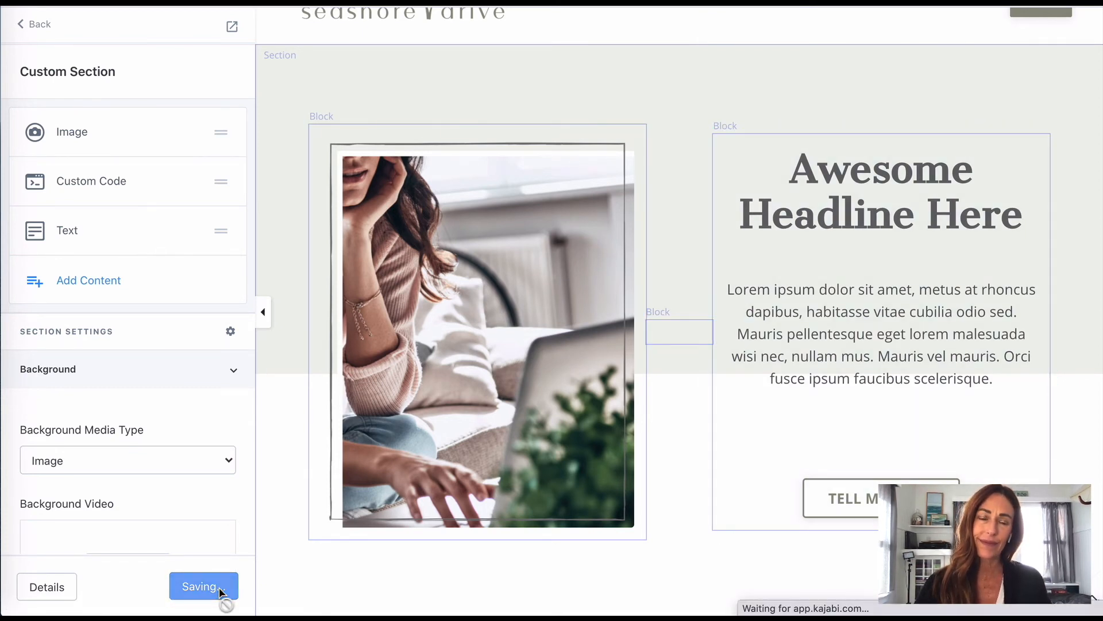
click(204, 586)
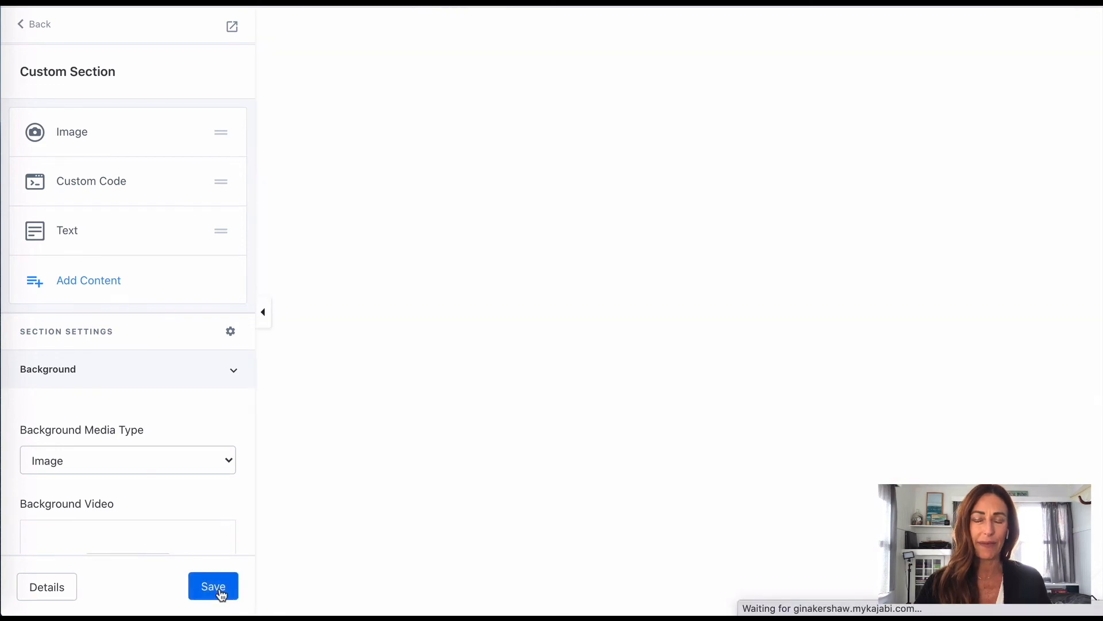
click(213, 586)
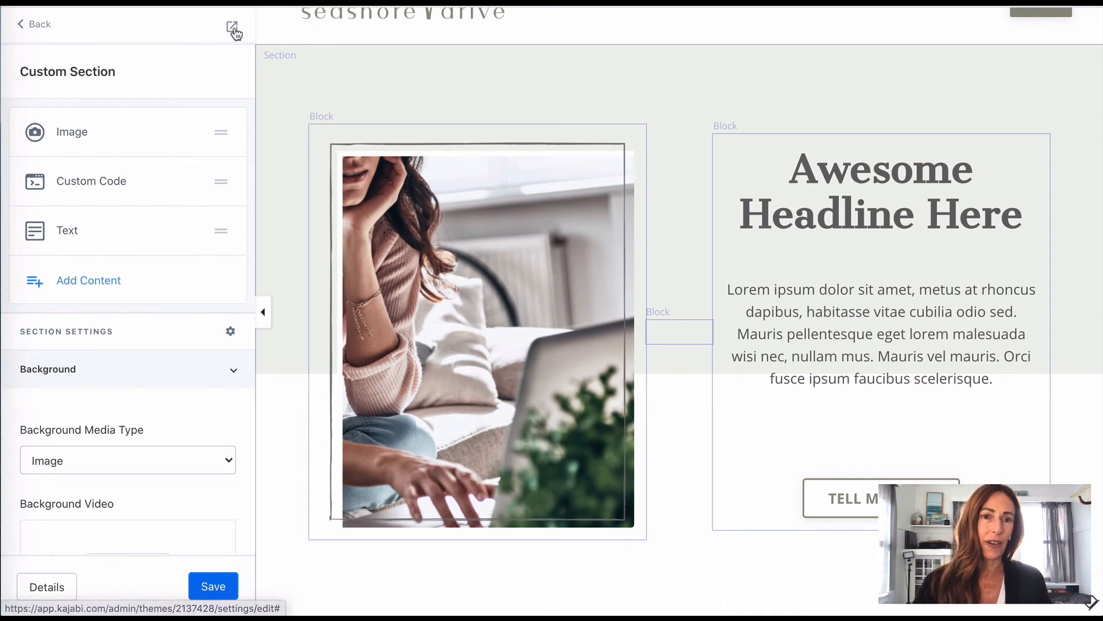
Step: Preview the page full-width and scroll to check the photo, spacer gap and headline
click(264, 311)
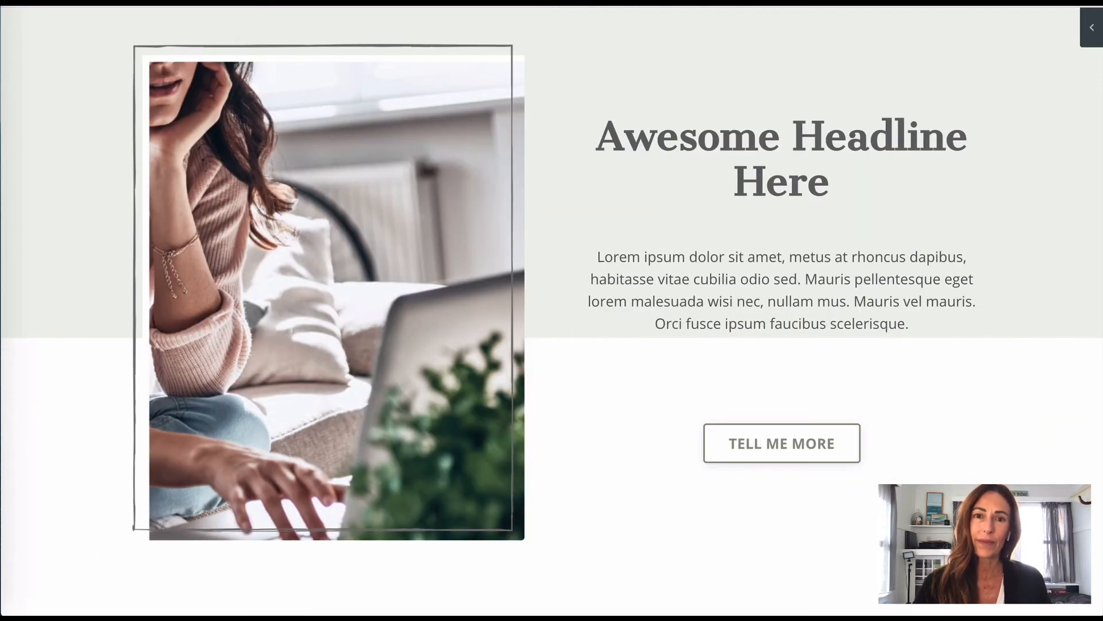
scroll(up, 3)
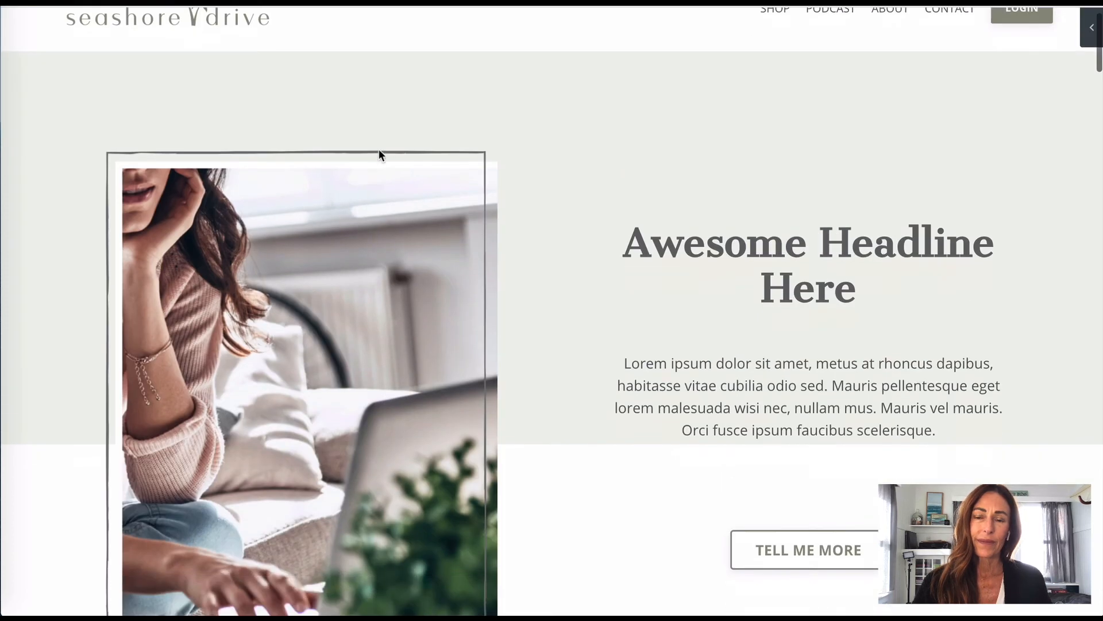
scroll(down, 3)
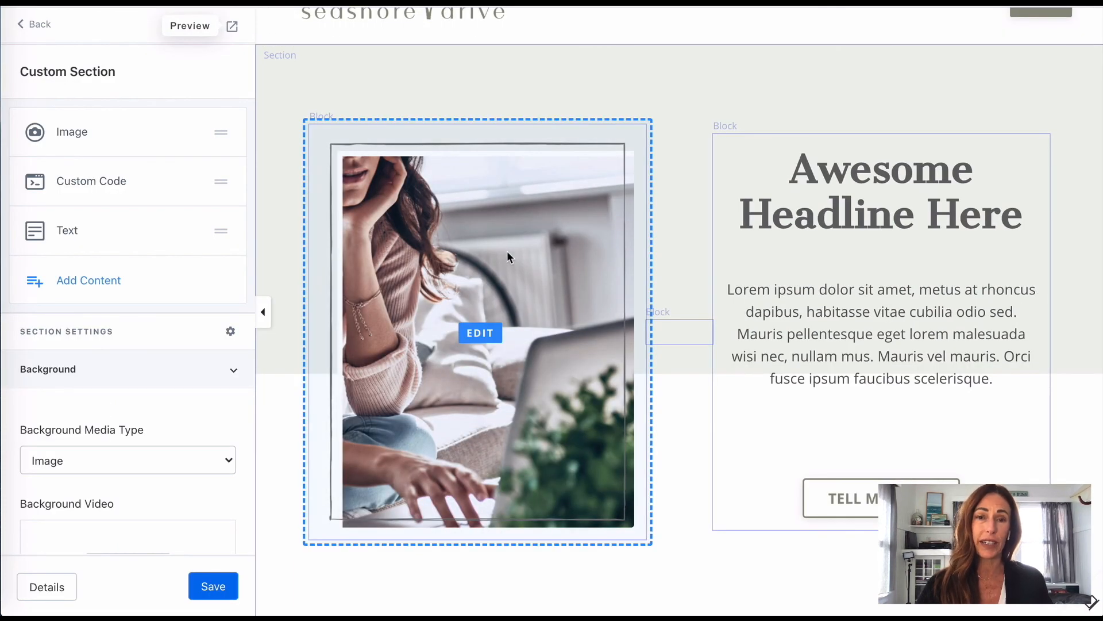
mouse_move(358, 278)
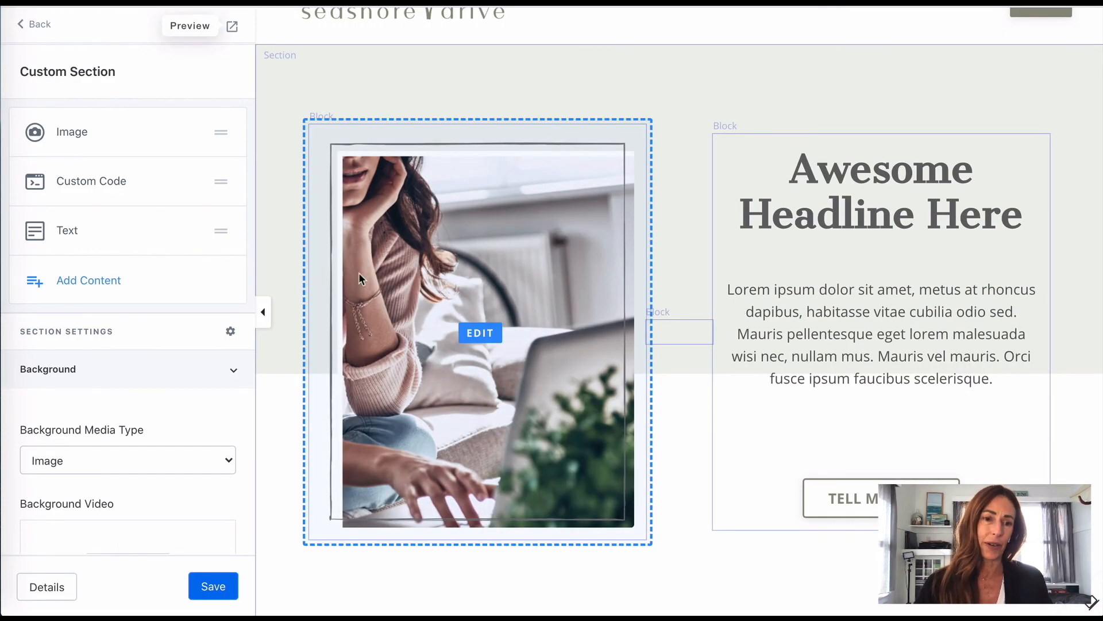
scroll(down, 3)
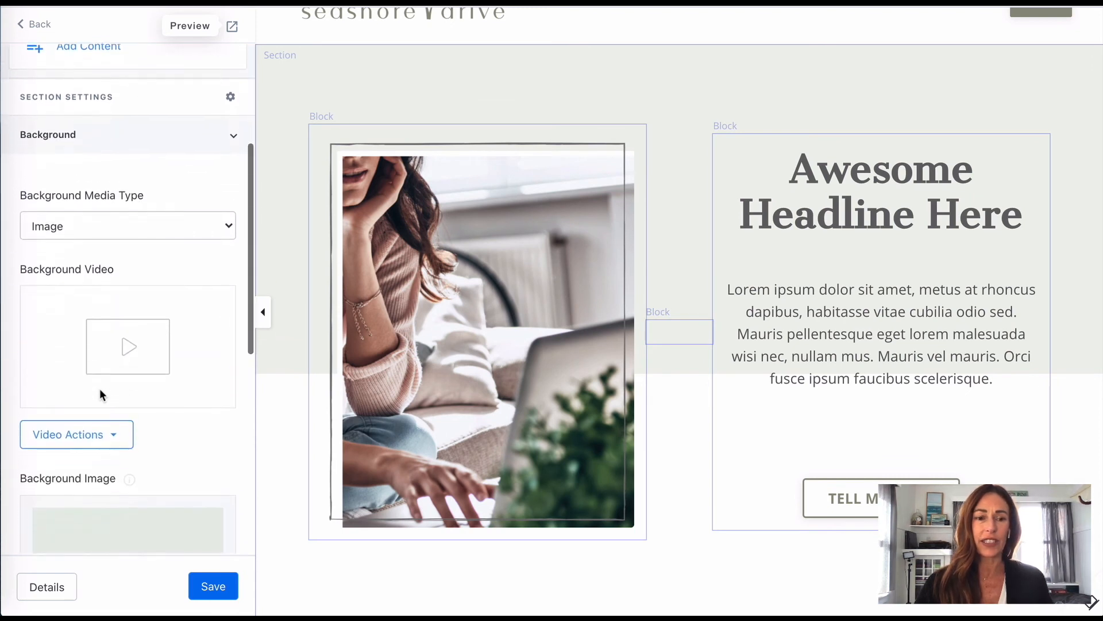
scroll(down, 3)
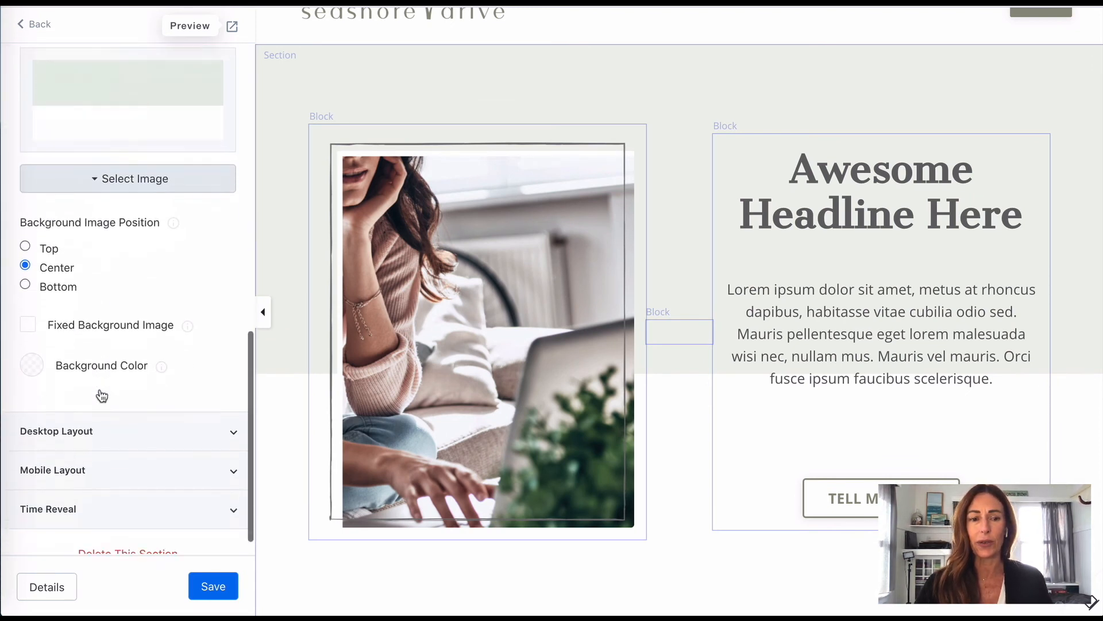
scroll(down, 3)
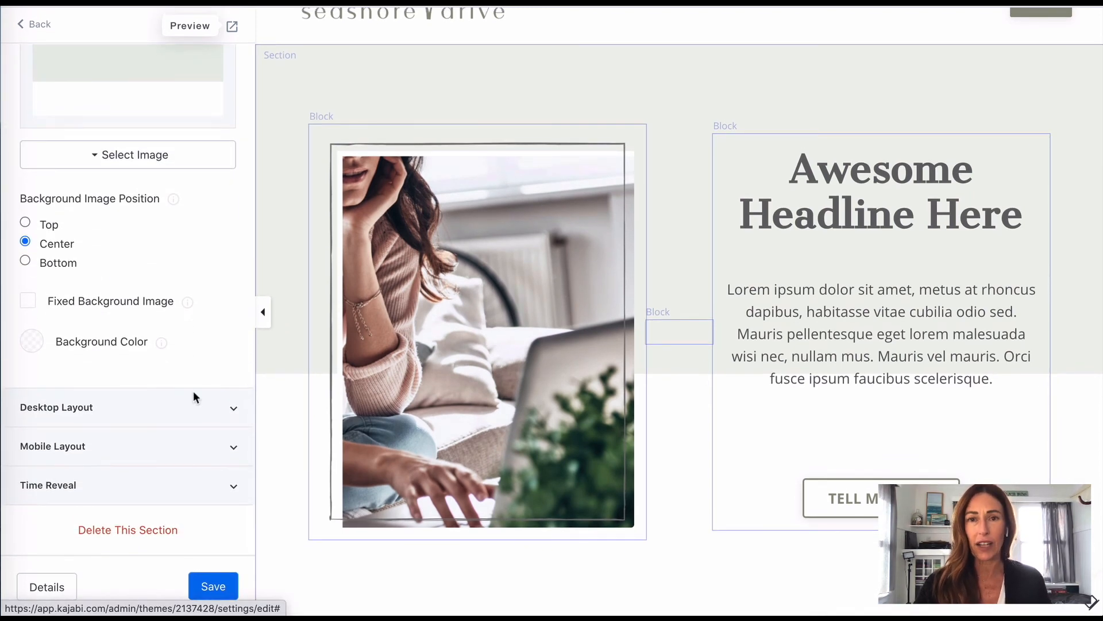